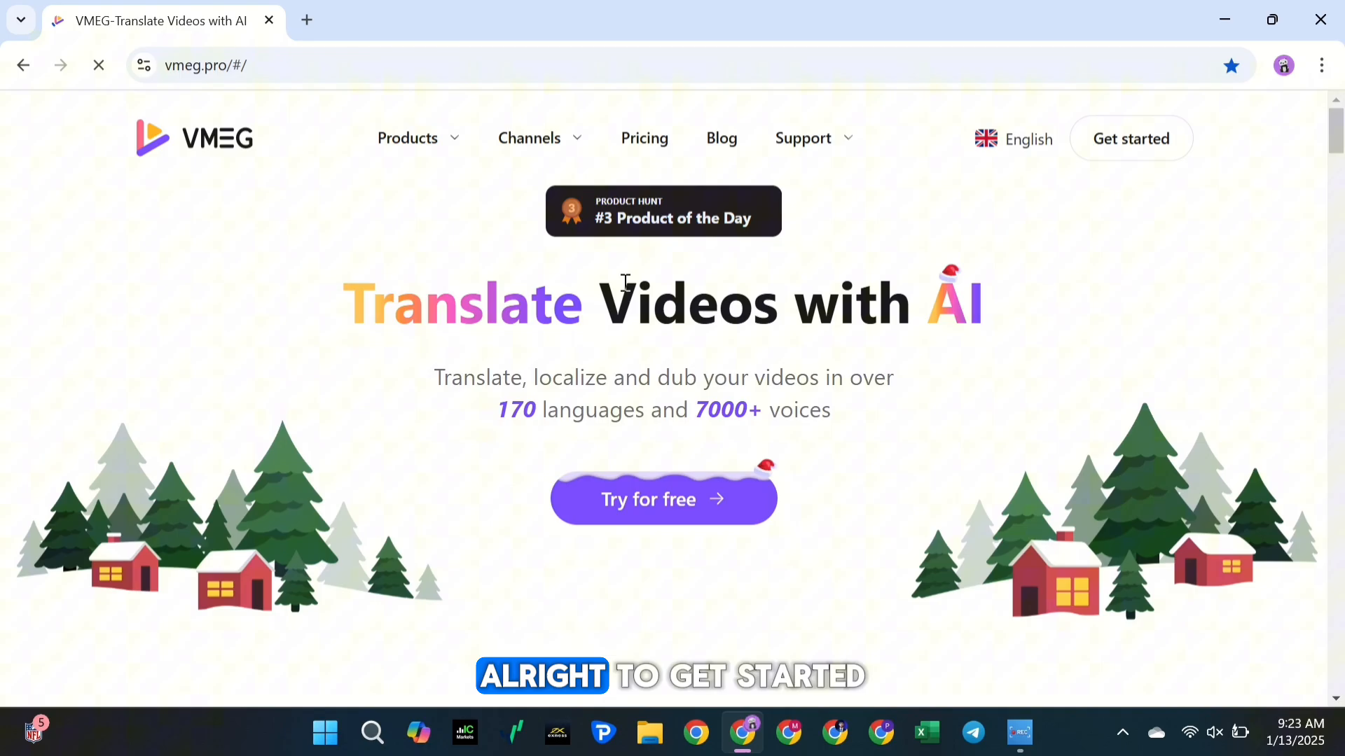
- Sign in to VMEG from Get started using a Google account
scroll(down, 3)
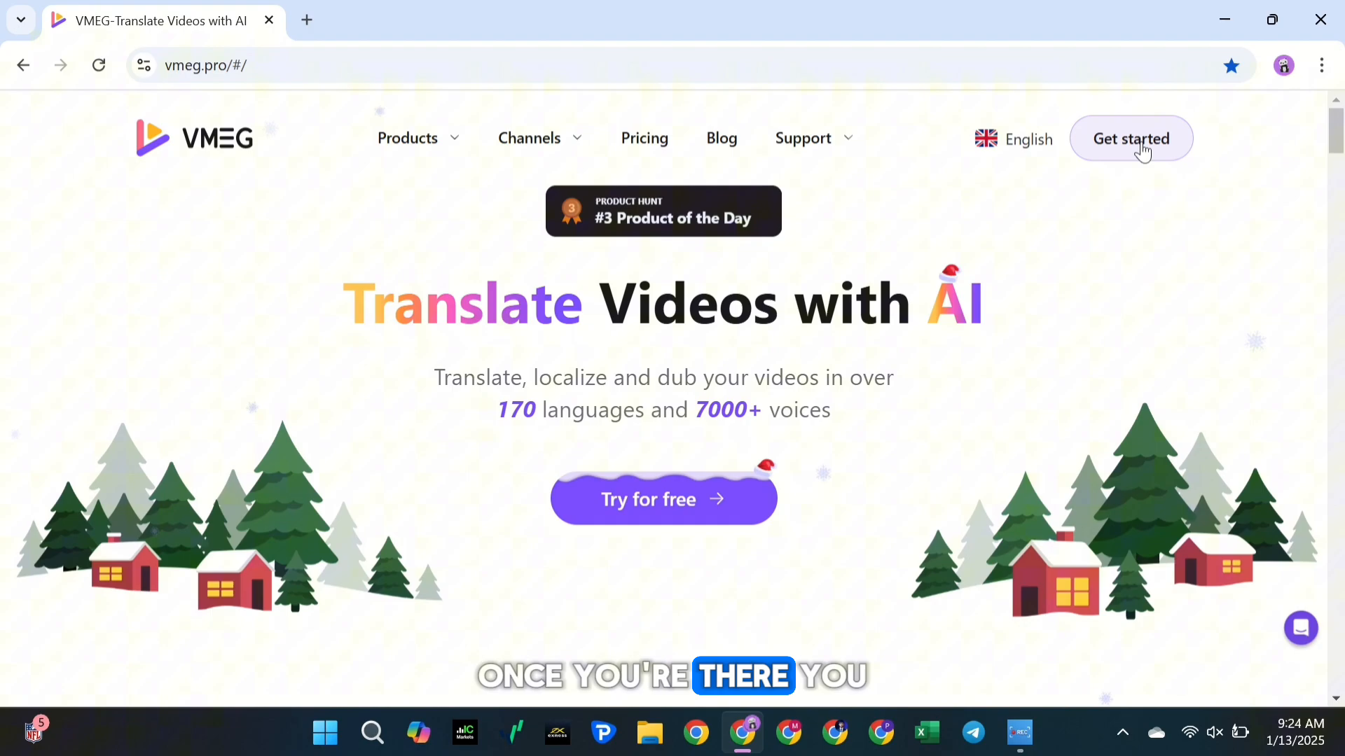
click(1131, 138)
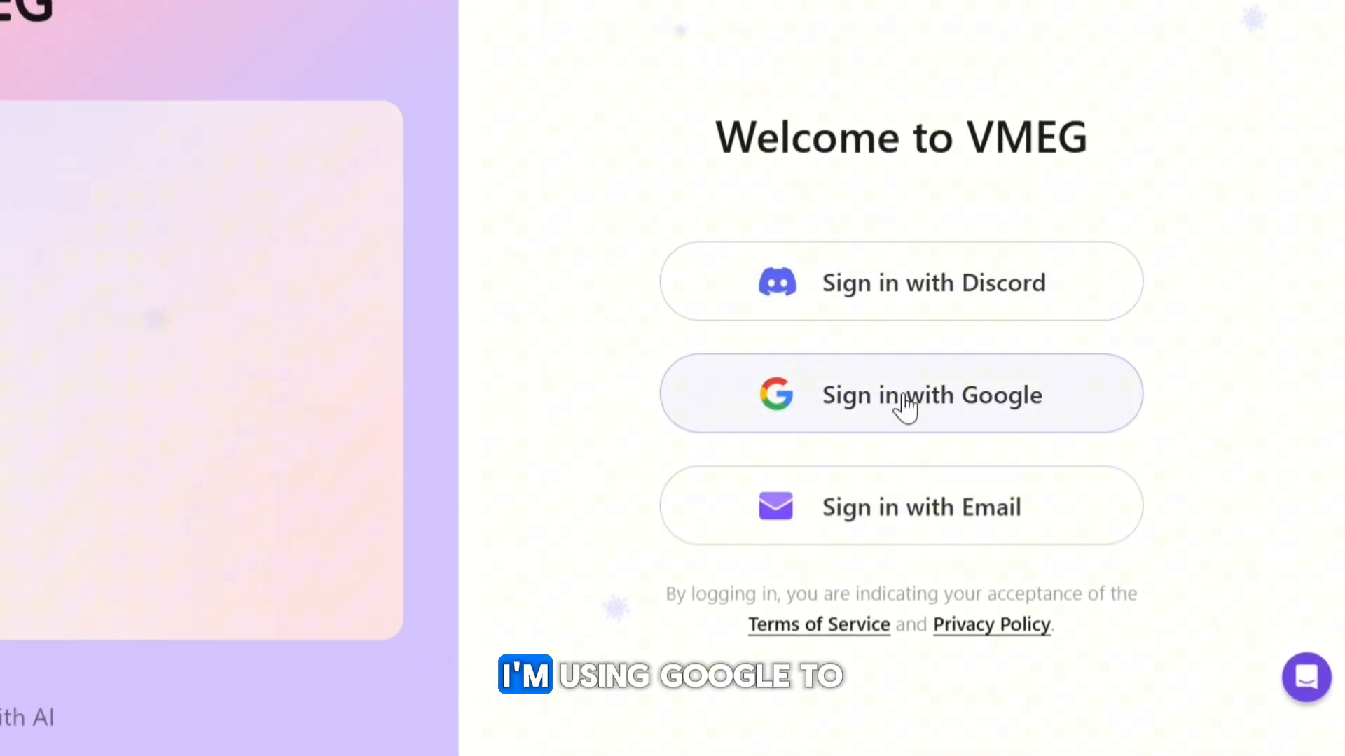
click(899, 395)
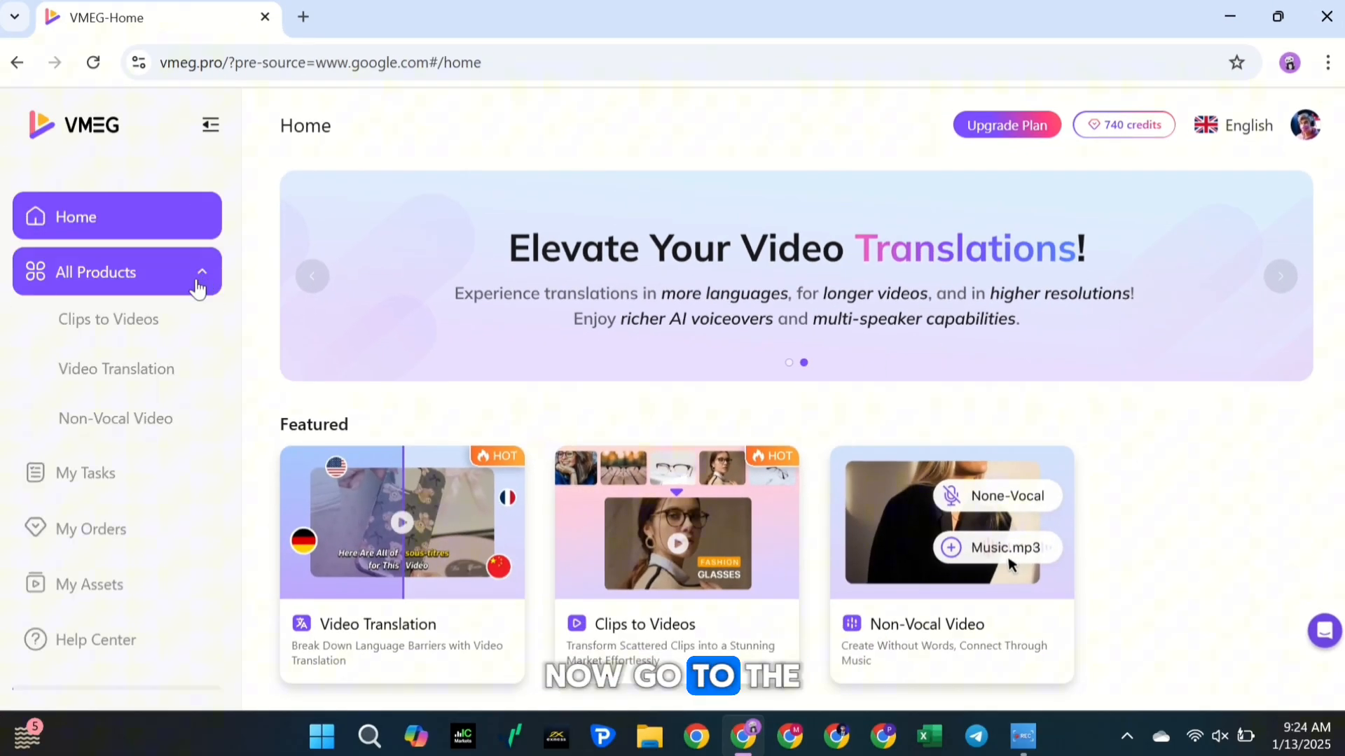
- Open Video Translation and upload the 24-second clip from the device
click(116, 369)
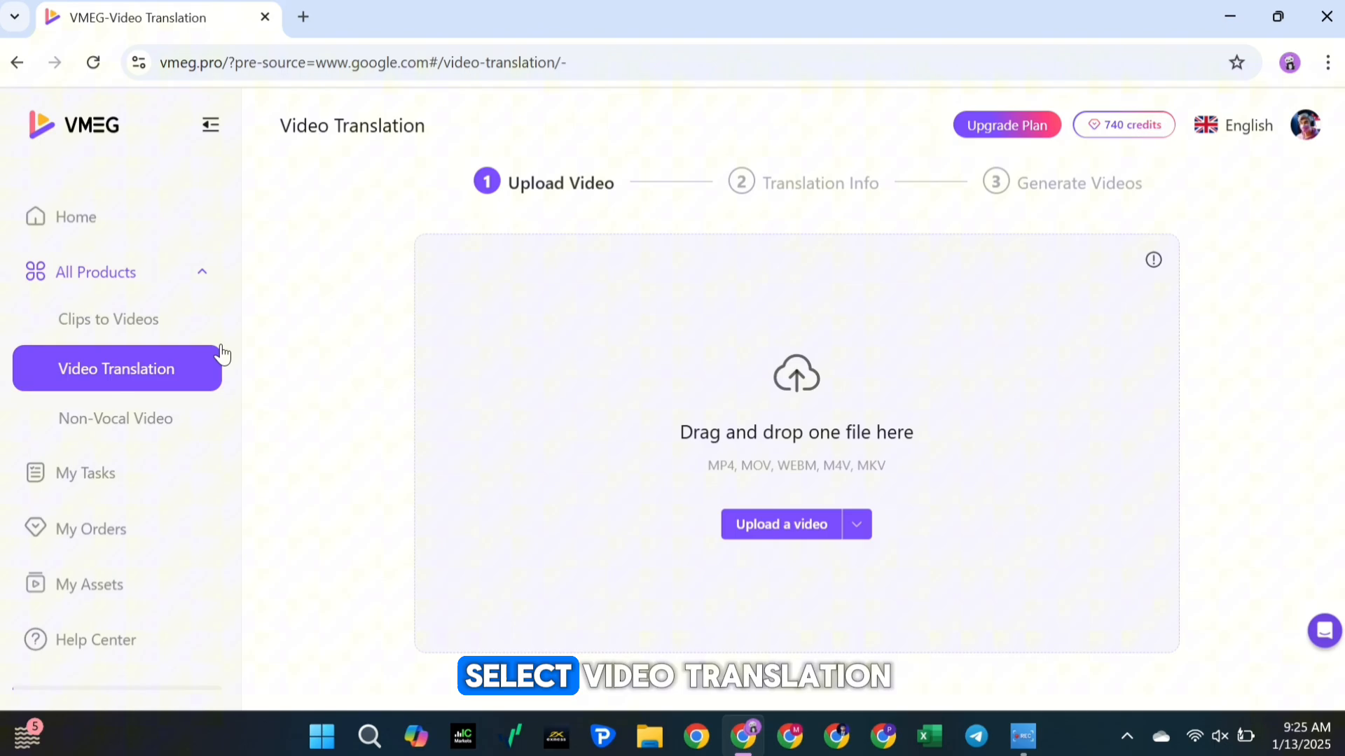
mouse_move(383, 285)
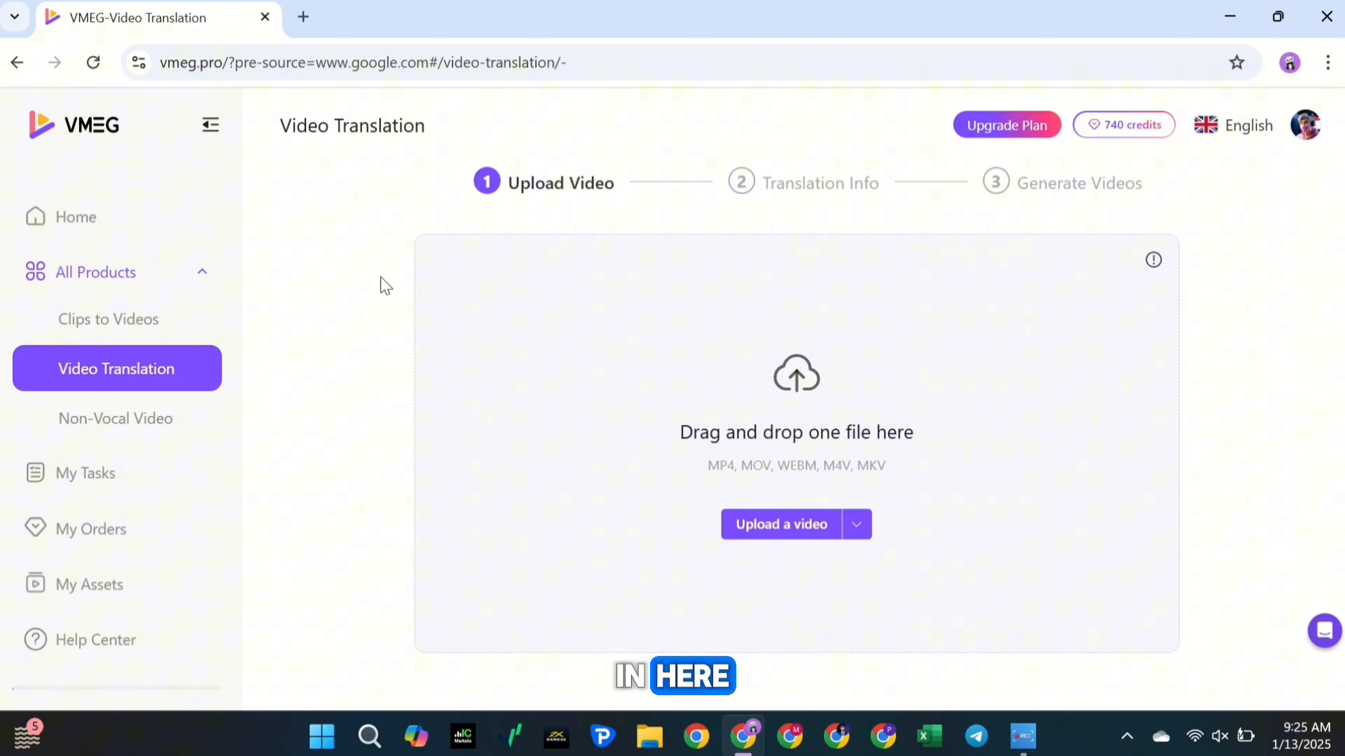
click(854, 524)
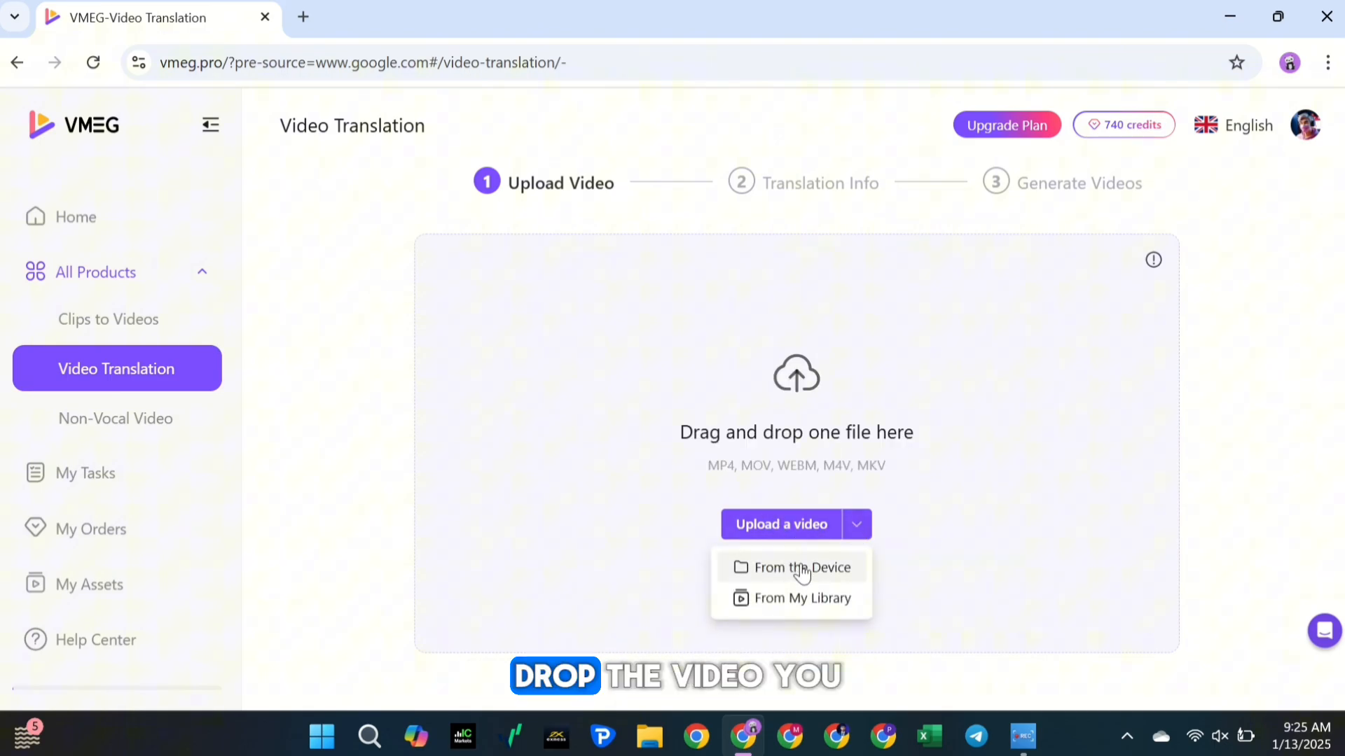
click(803, 567)
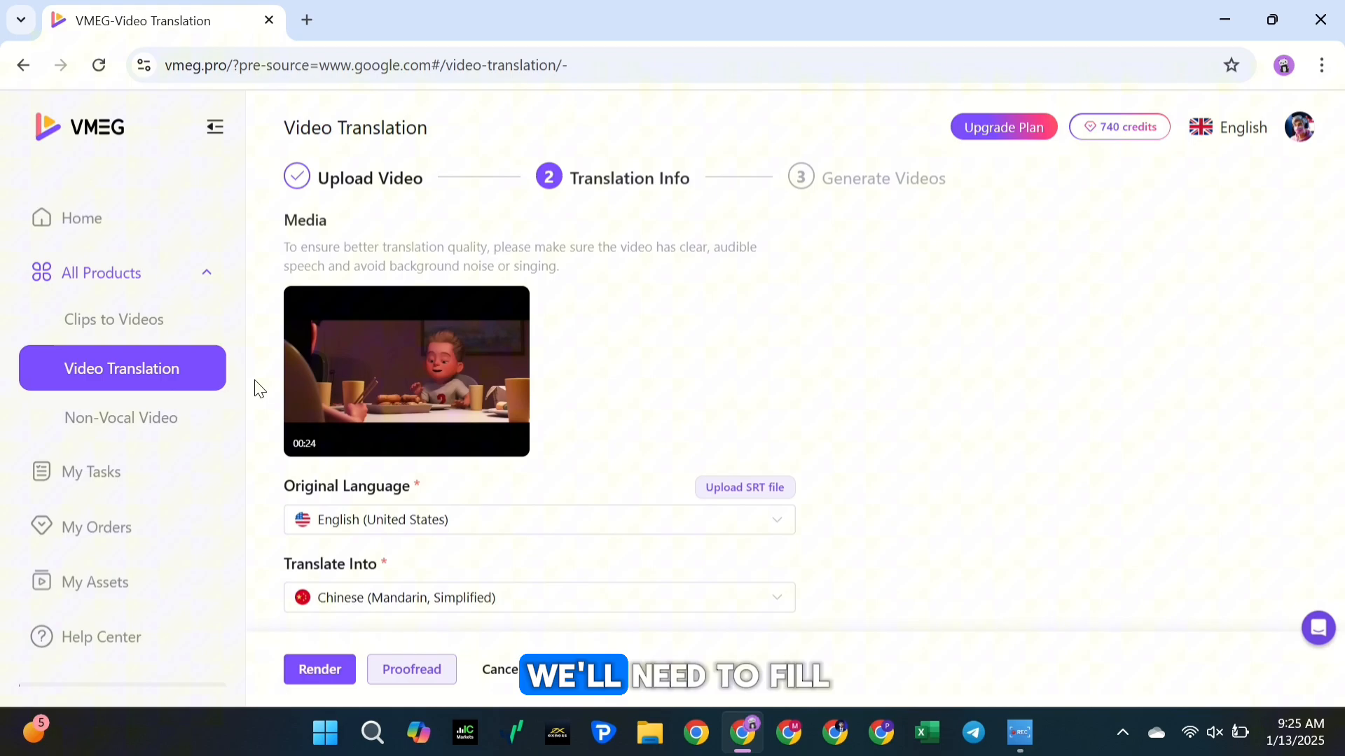
- Set the target language to Spanish, up to 4 speakers, and smart-match voices
scroll(down, 3)
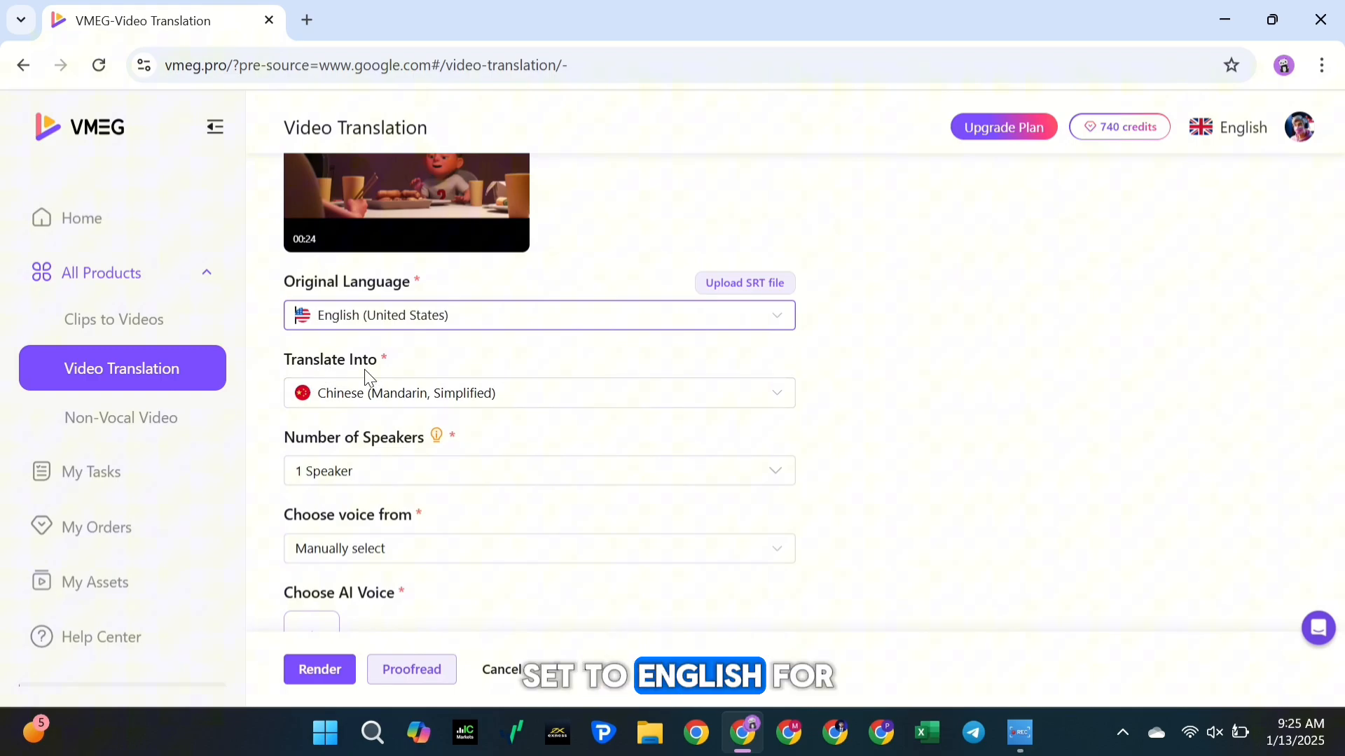
click(539, 392)
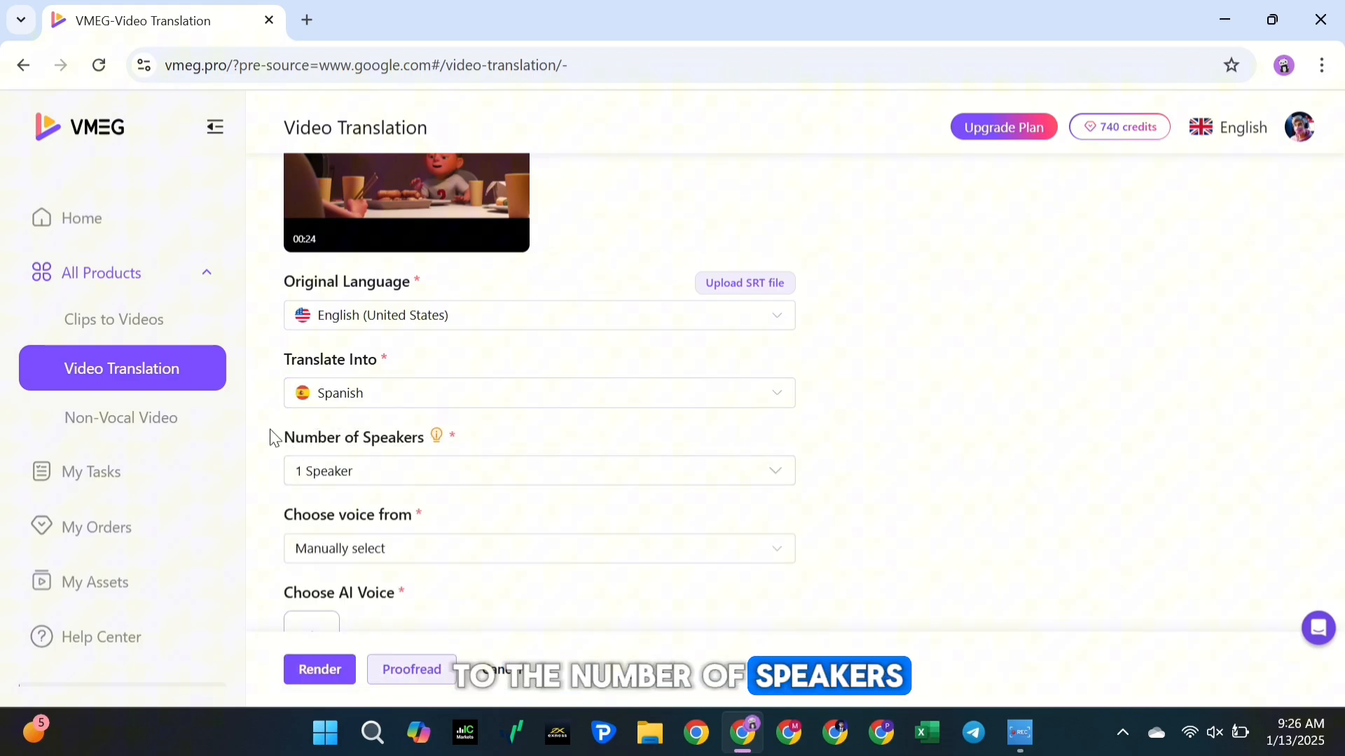
click(539, 470)
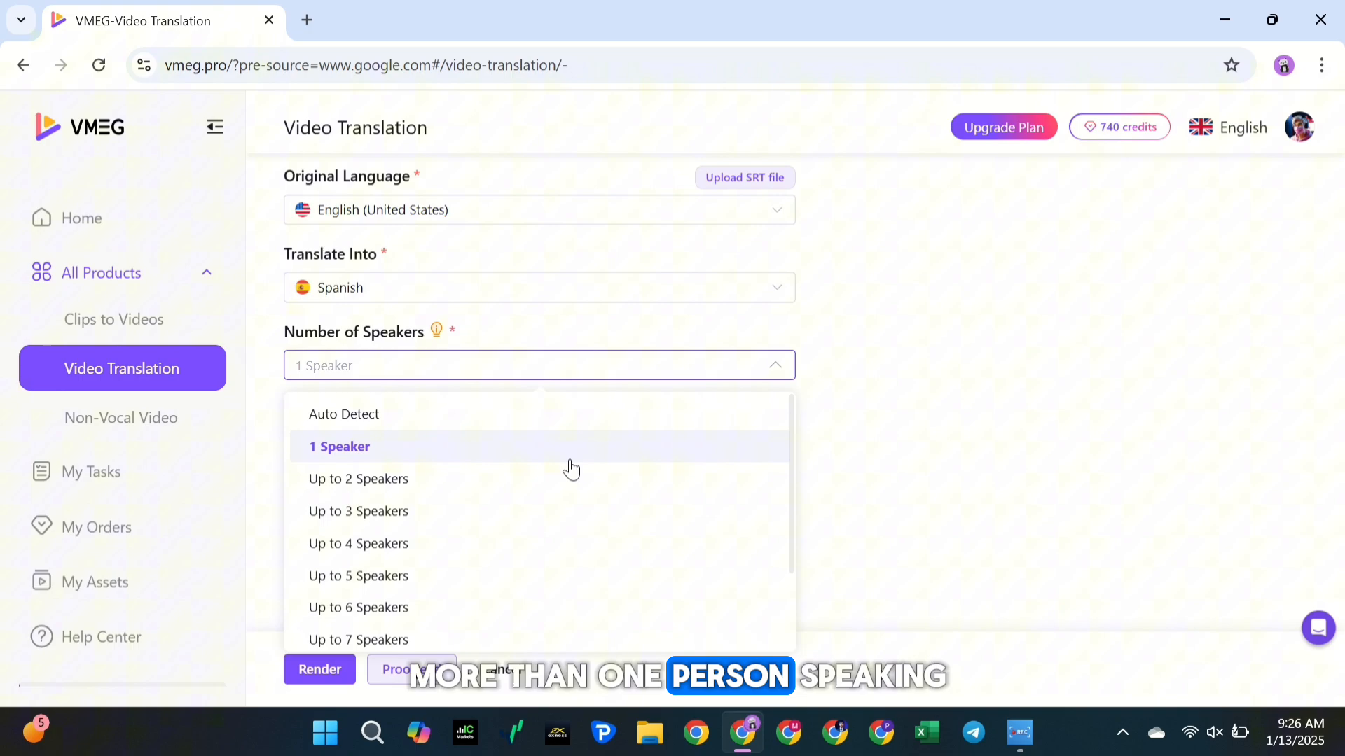
click(358, 543)
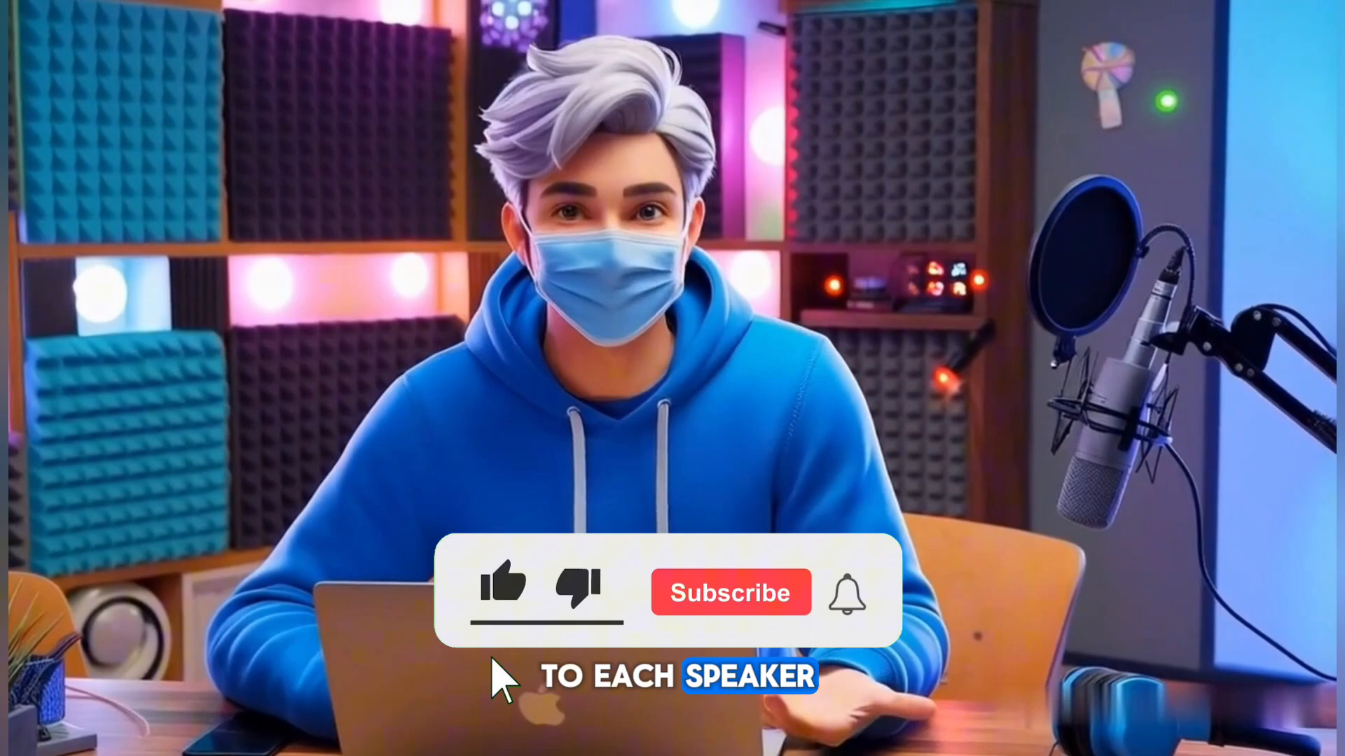
click(505, 592)
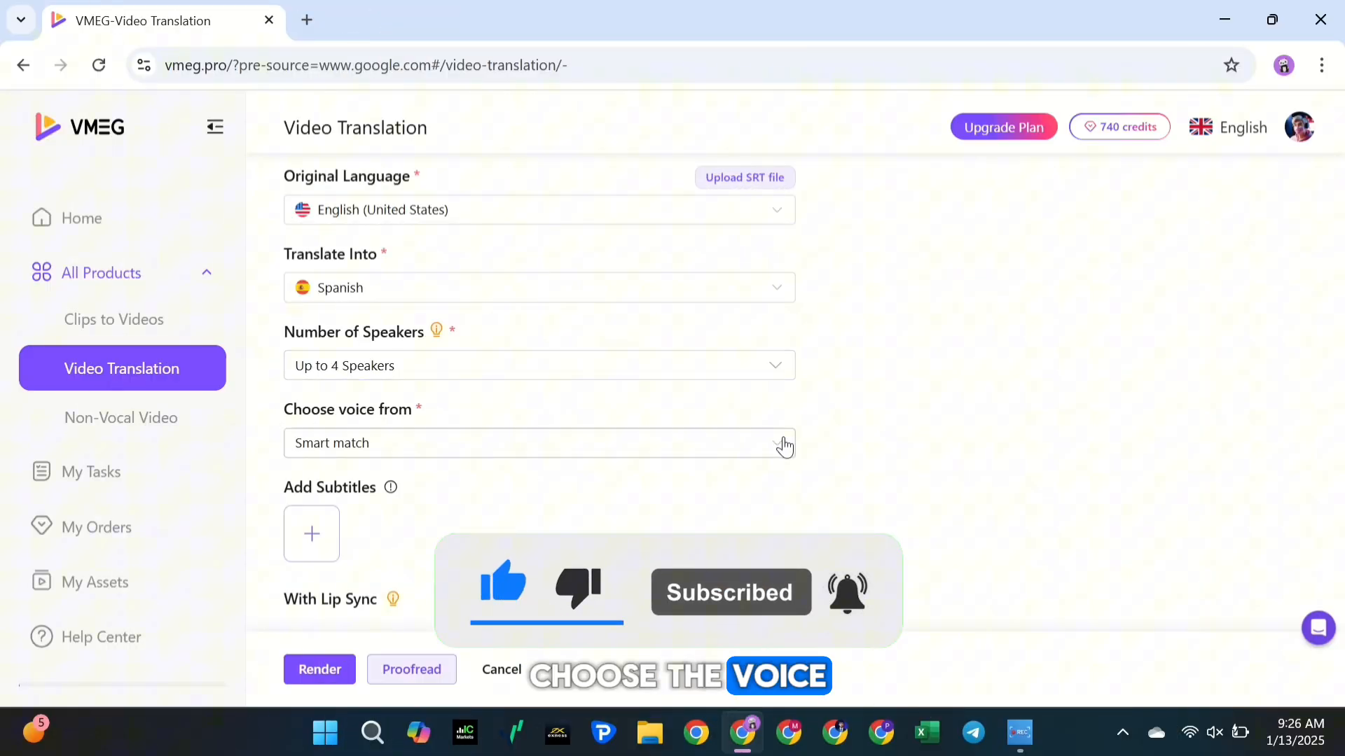
- Browse the manual voice library, then set voices to clone from the original video
click(538, 444)
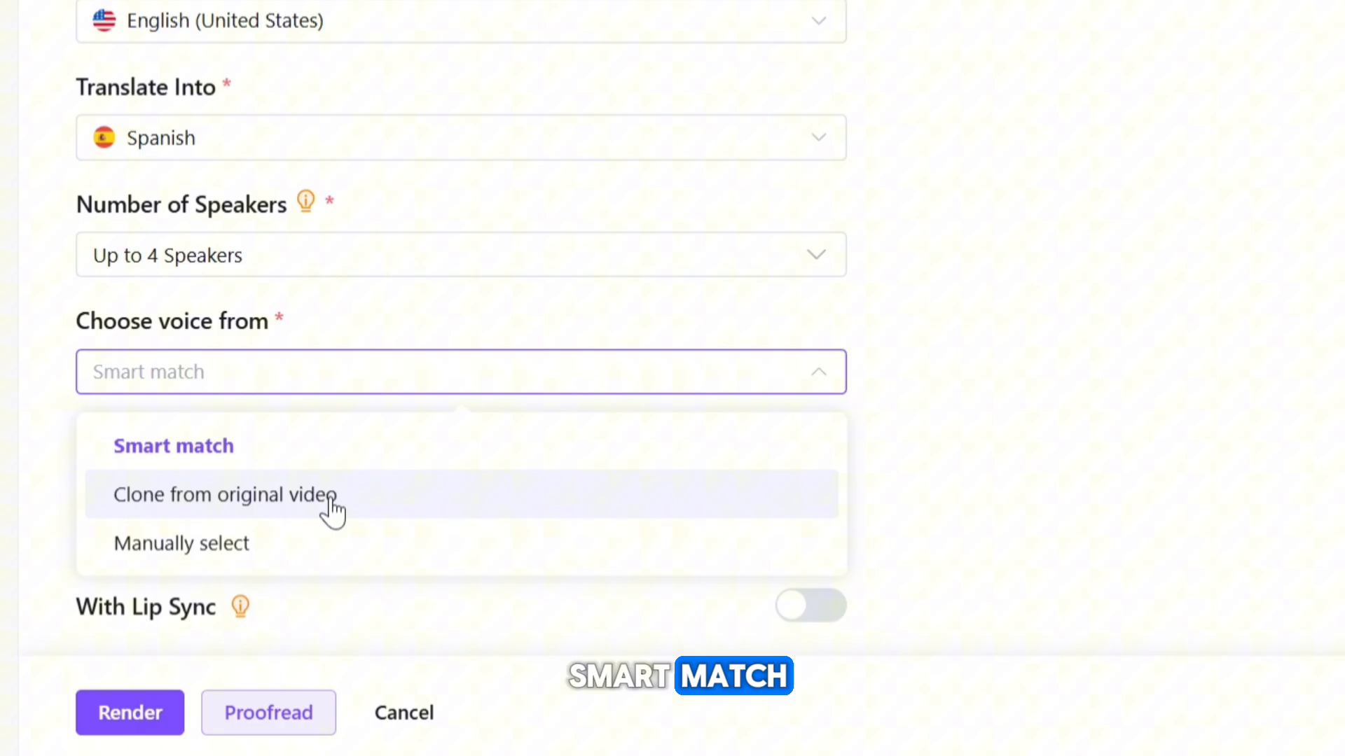
click(180, 543)
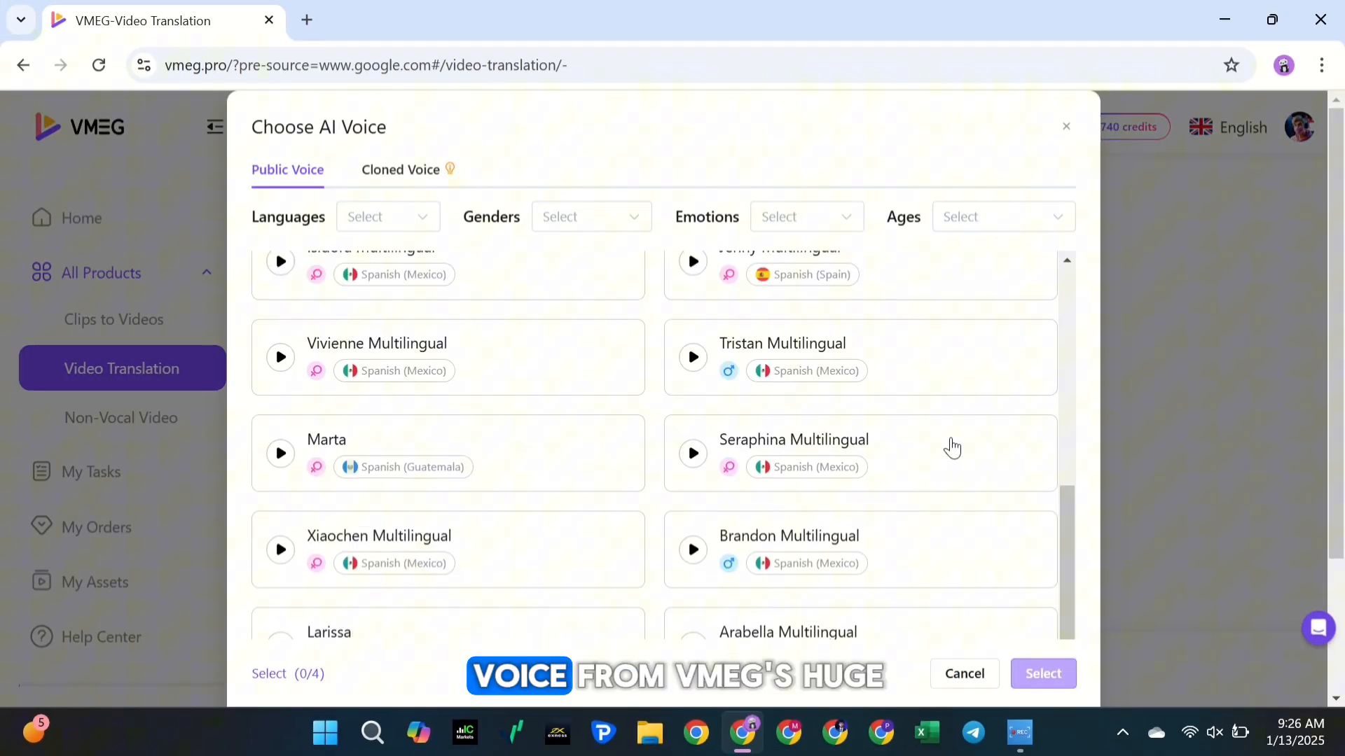
click(386, 216)
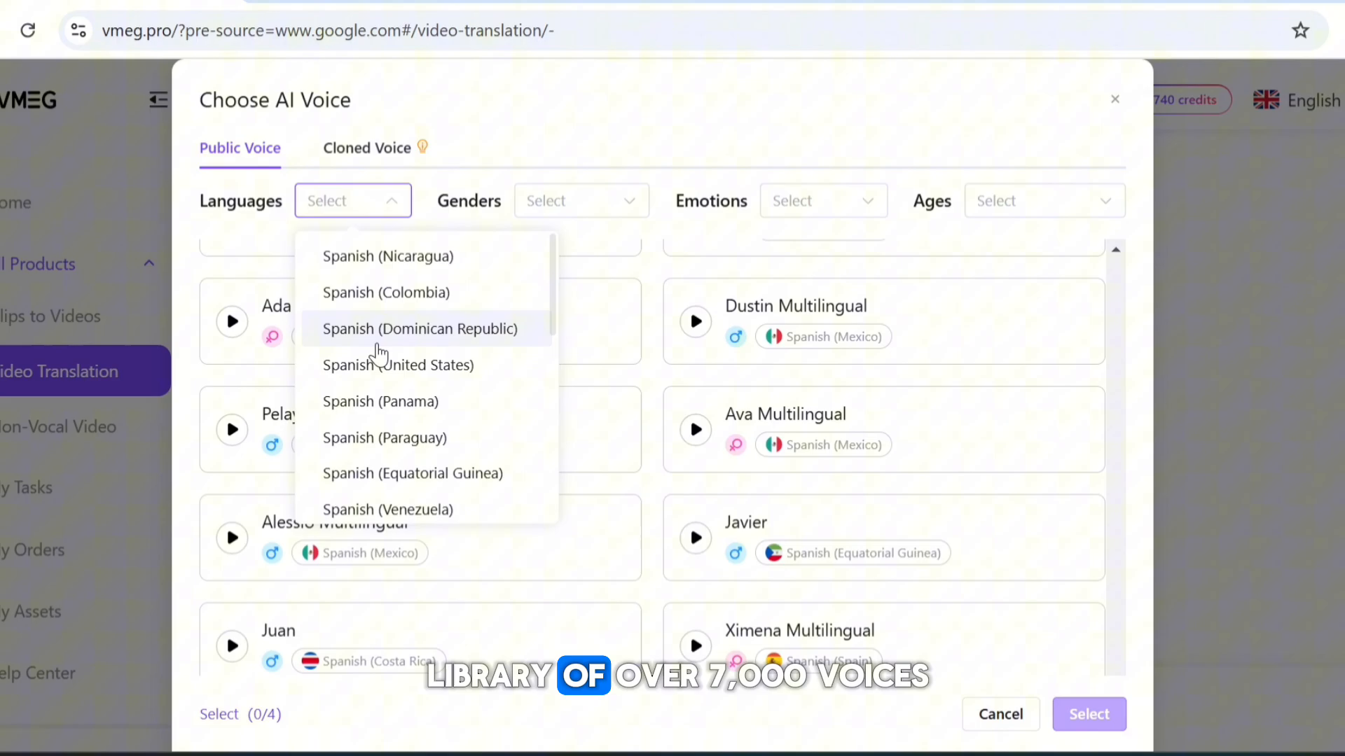
click(822, 200)
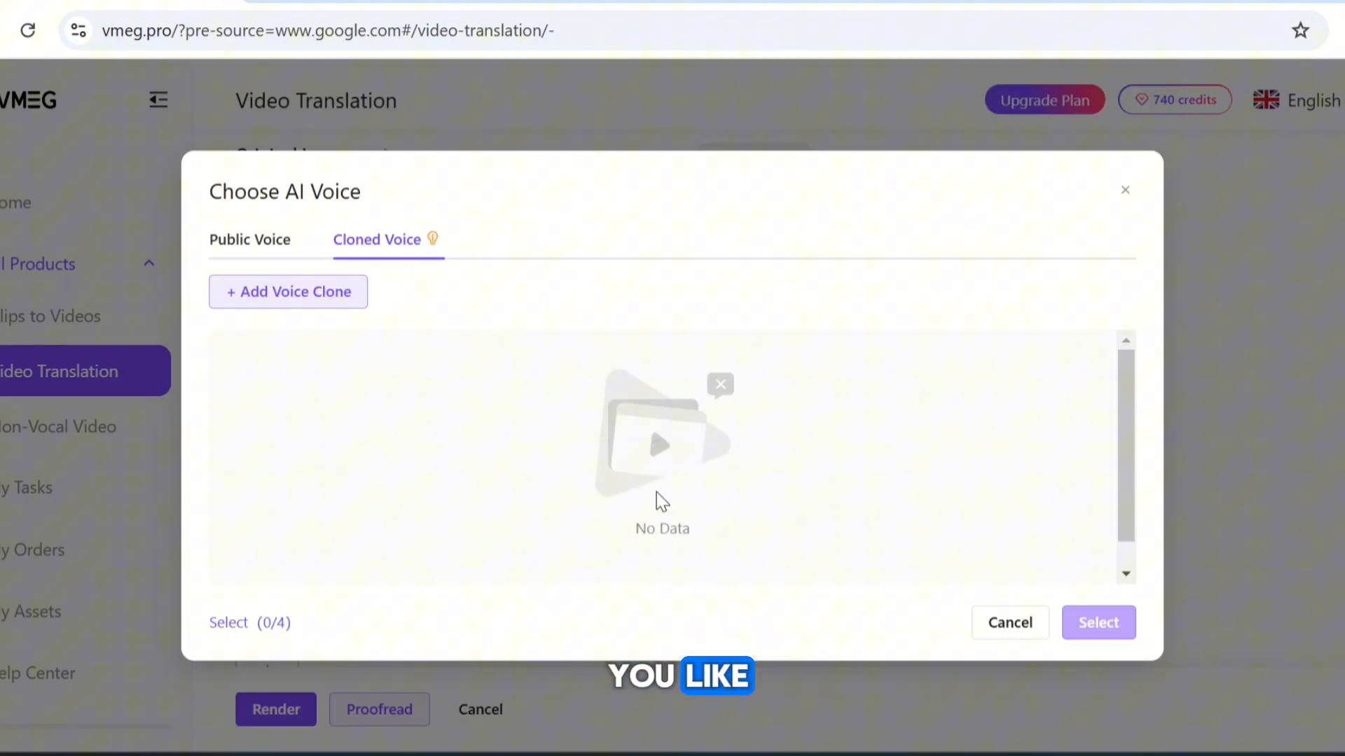
click(287, 292)
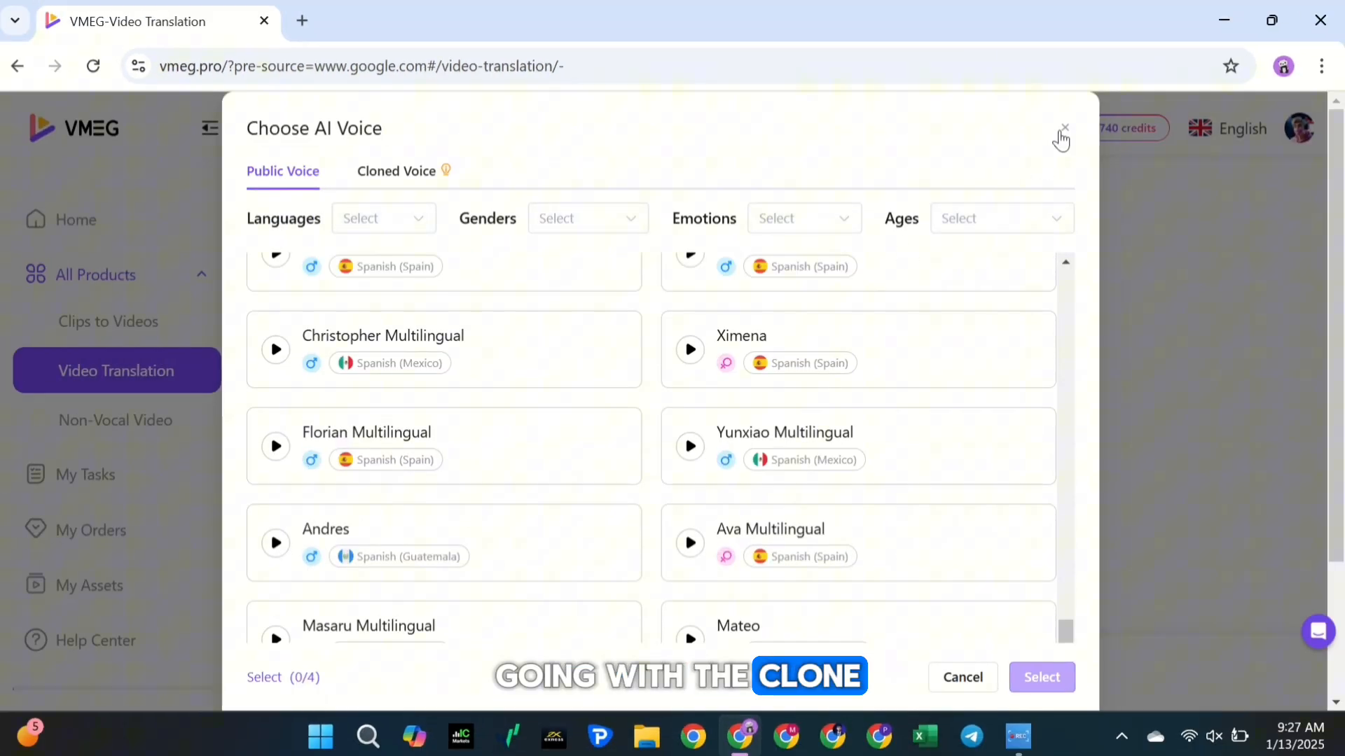
click(1063, 129)
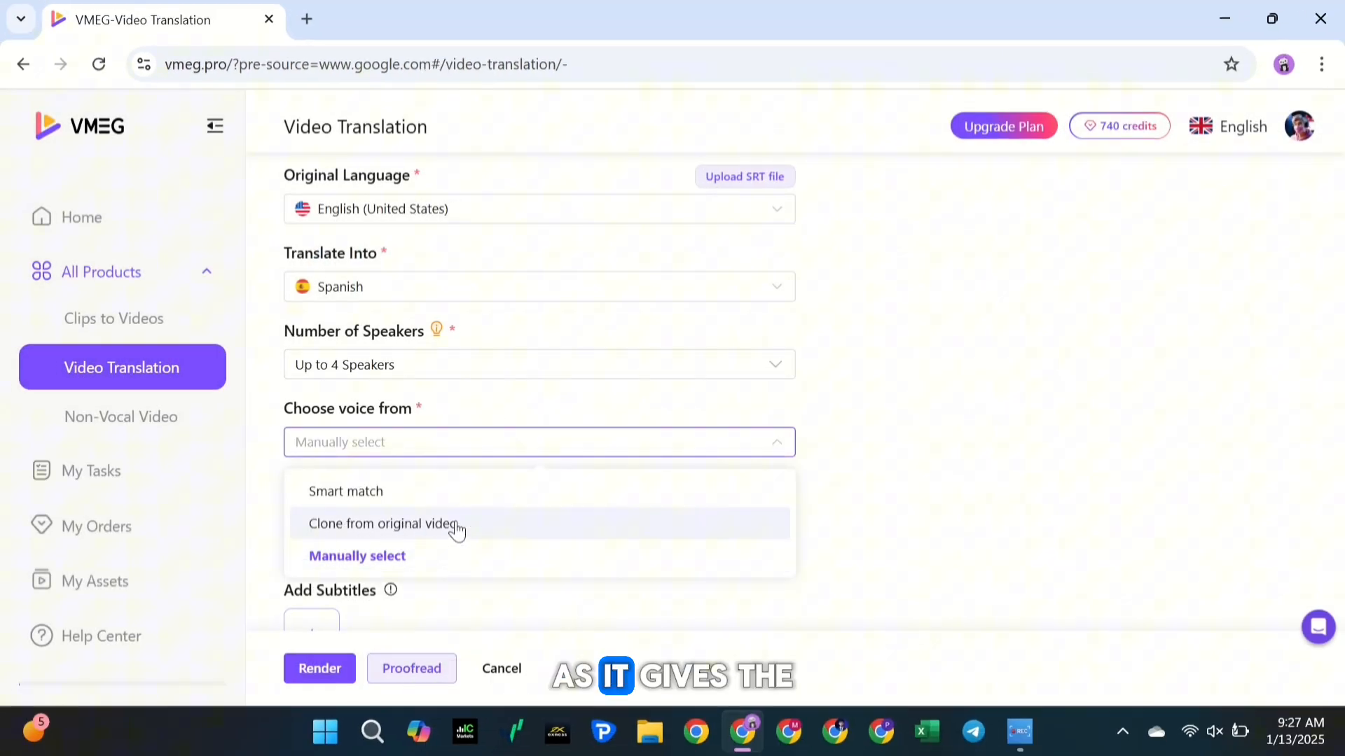
click(383, 523)
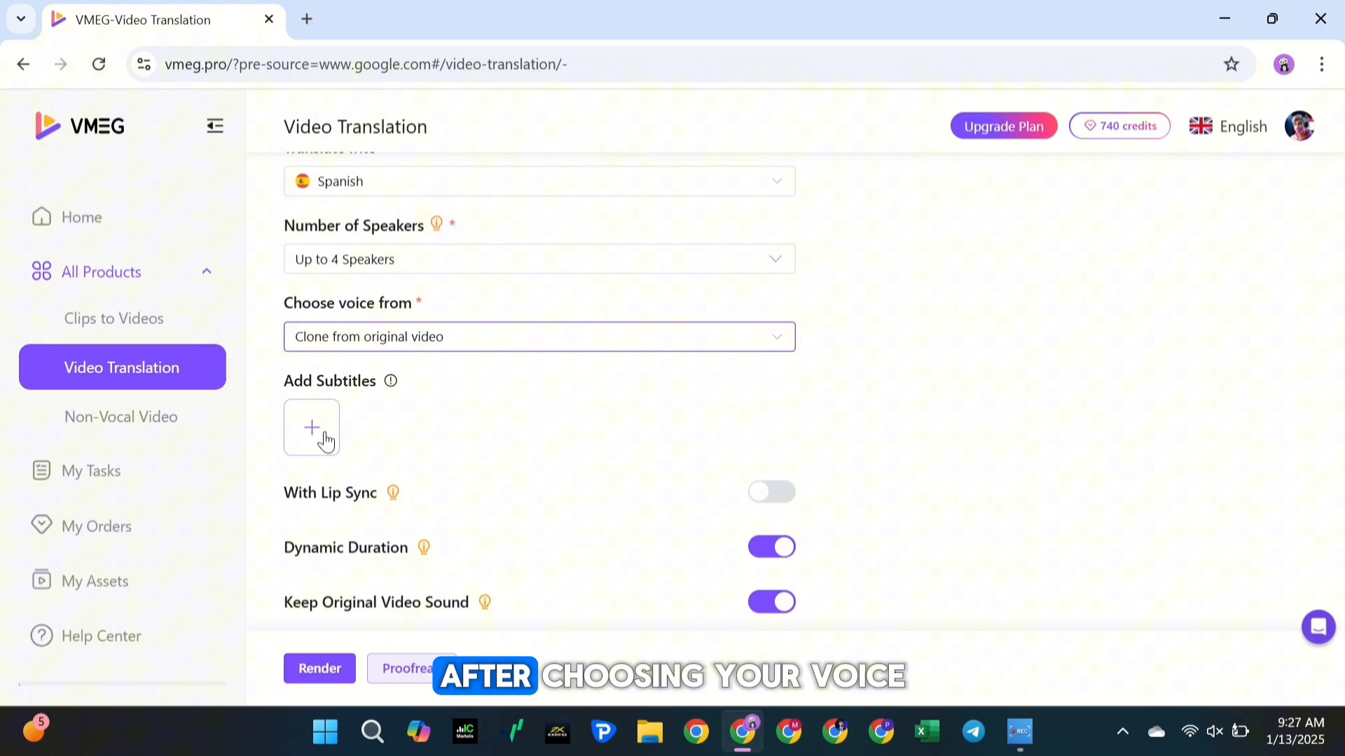
- Add the white-boxed subtitle template and switch on With Lip Sync
click(311, 428)
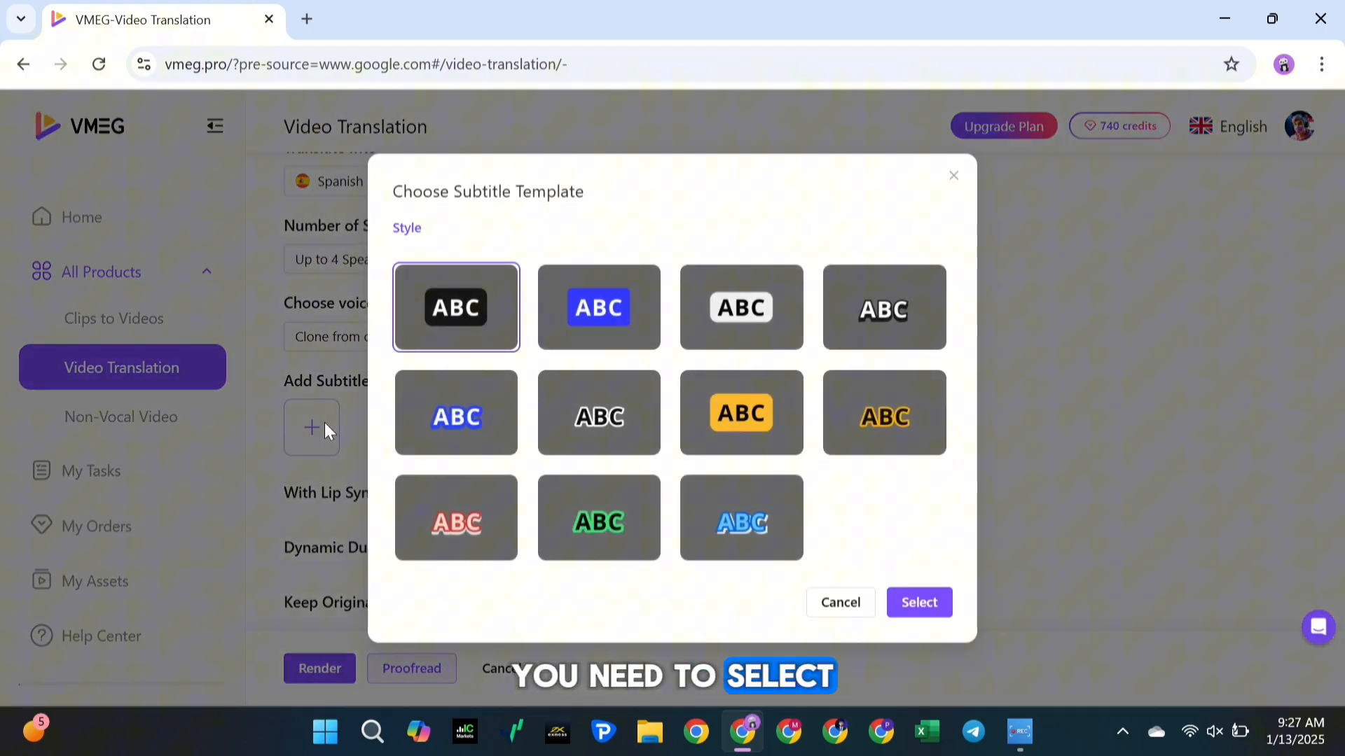
click(740, 307)
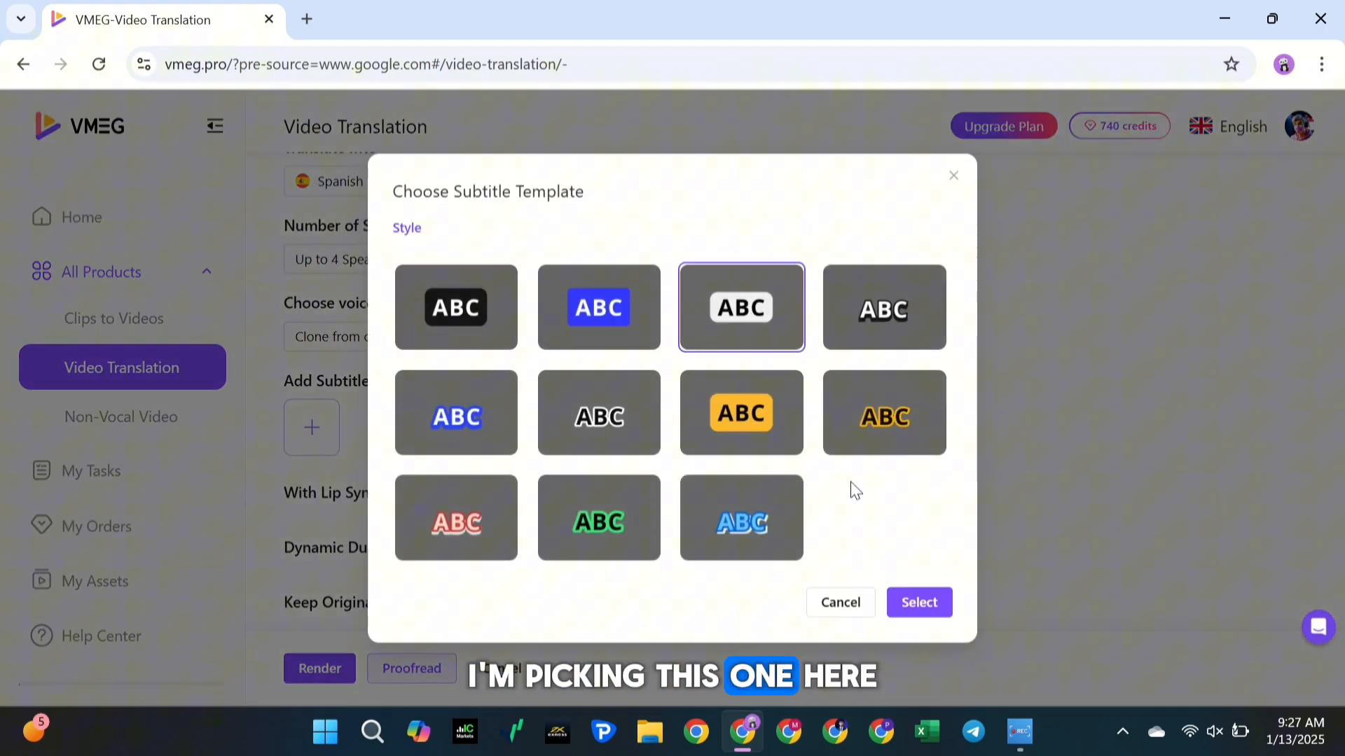
click(918, 603)
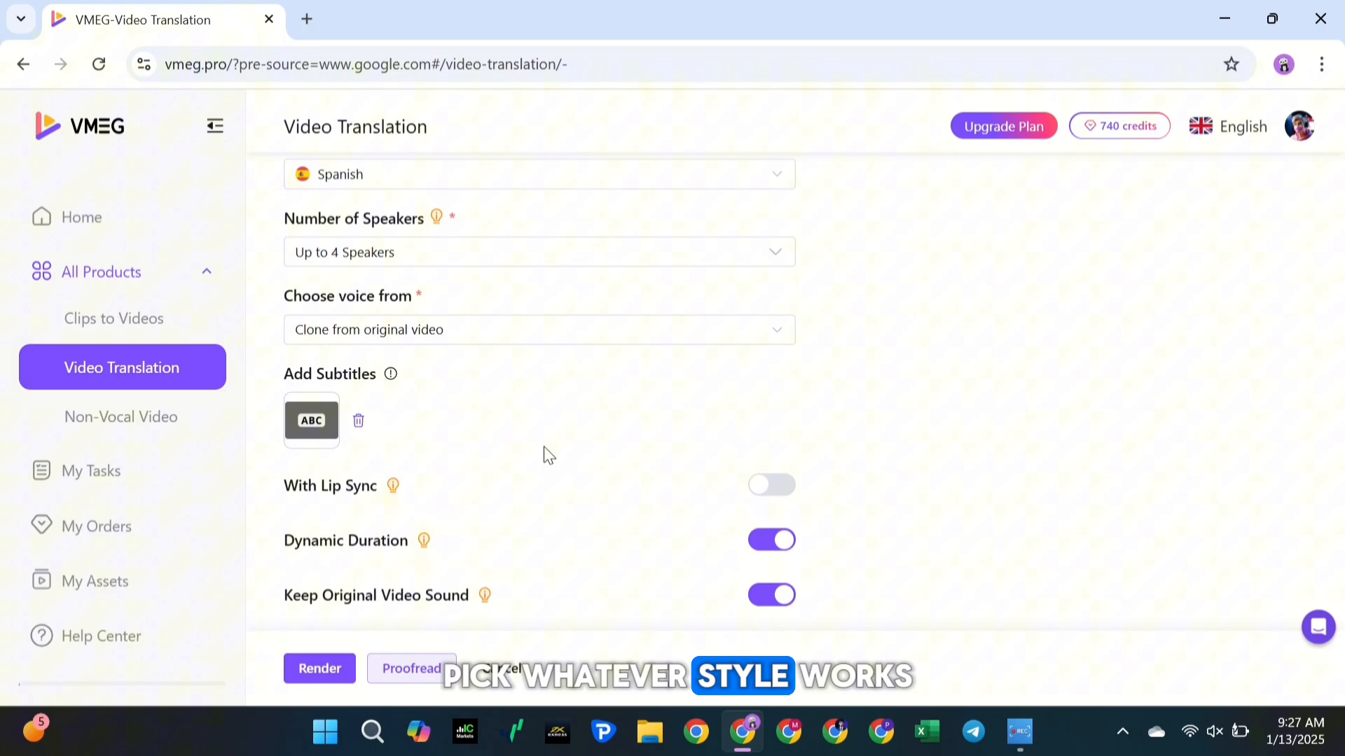
click(771, 485)
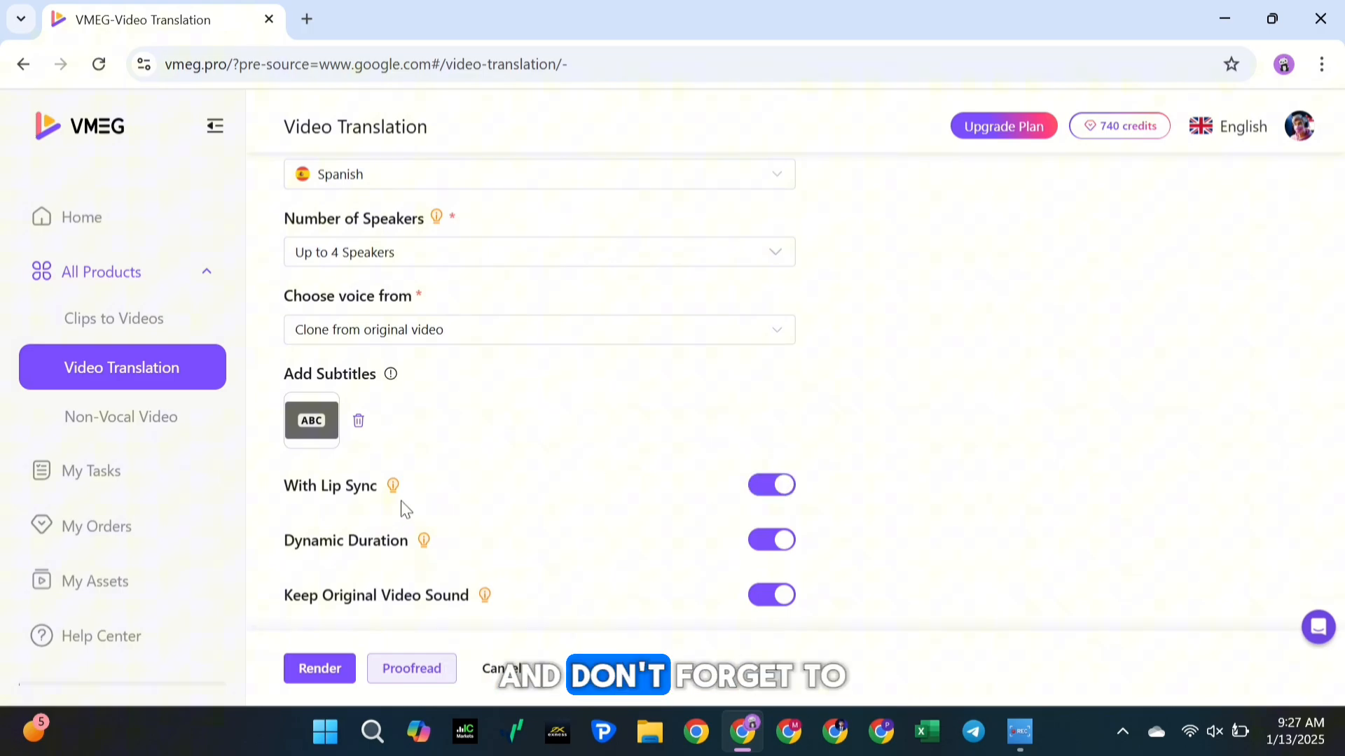
mouse_move(394, 486)
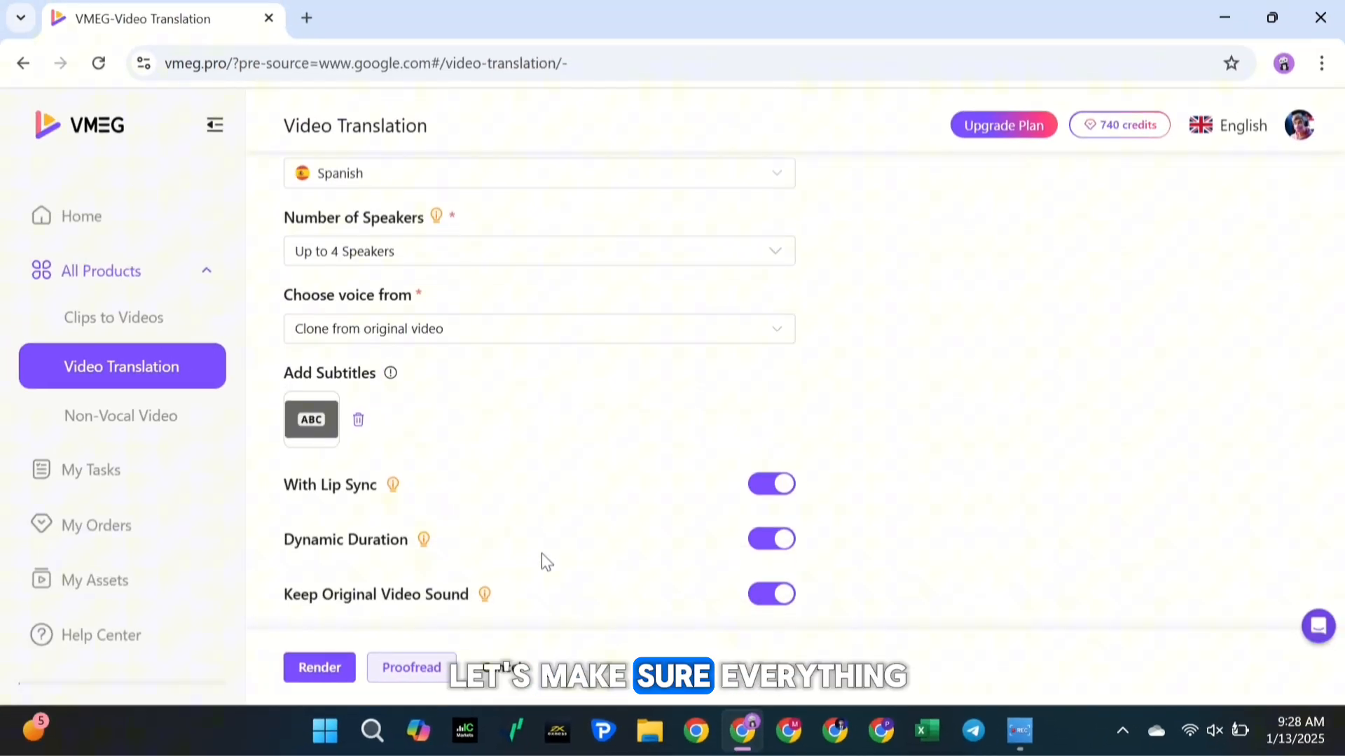
- Submit the translation for proofreading and confirm the credit charge
click(412, 668)
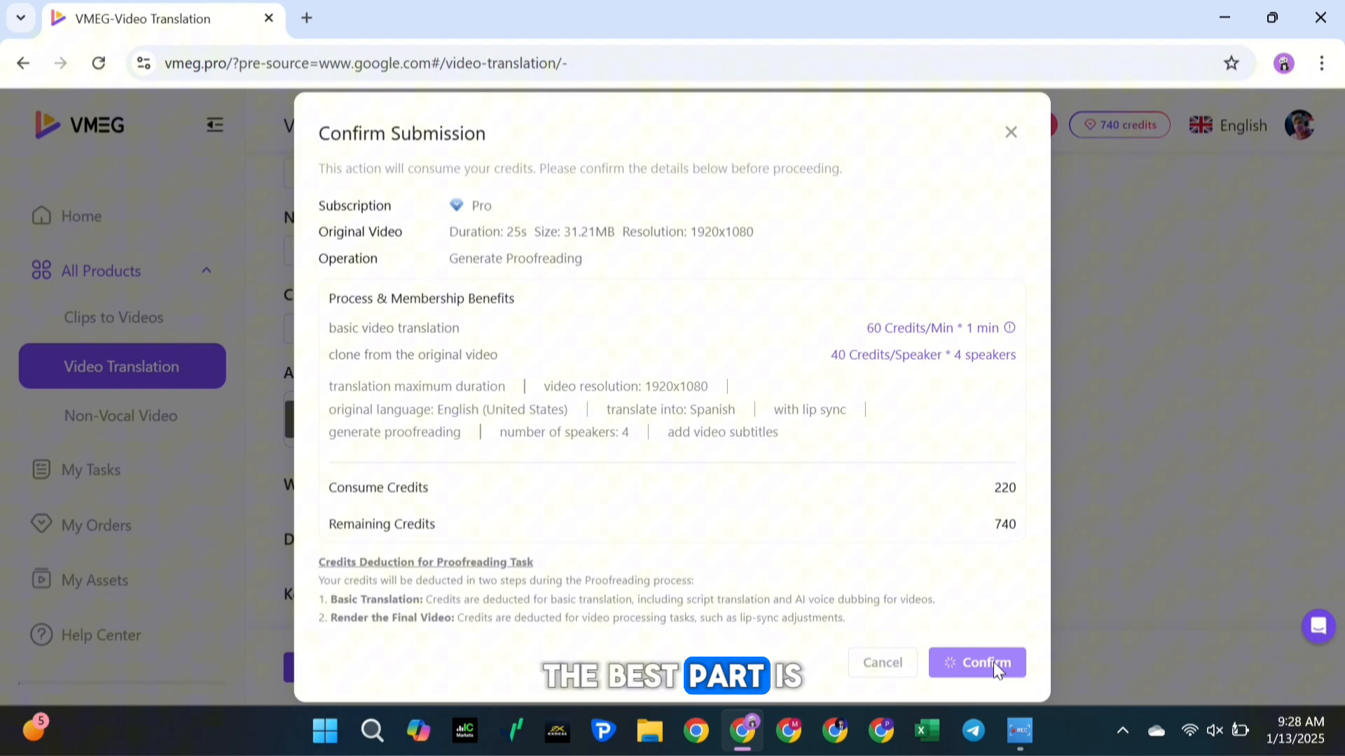
click(976, 662)
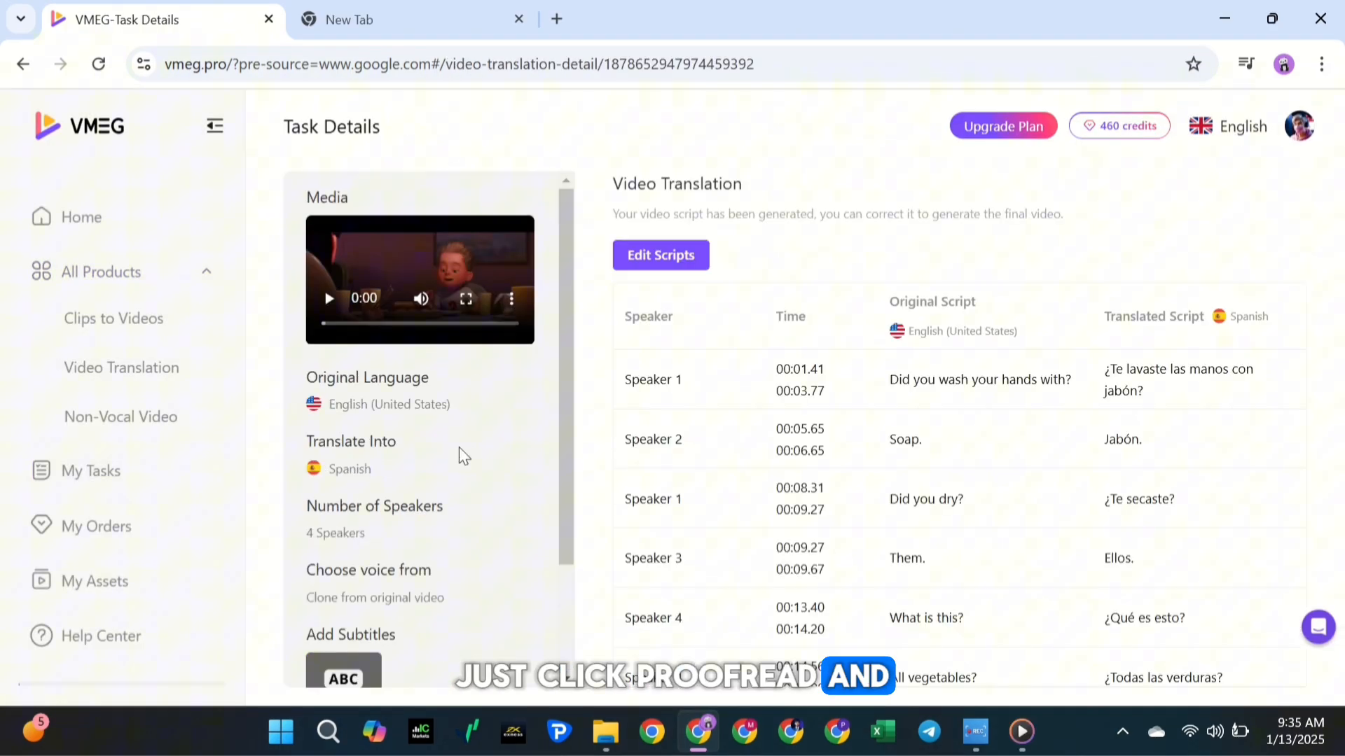
- Edit and retranslate the first script line, then confirm the 60-credit render
click(660, 255)
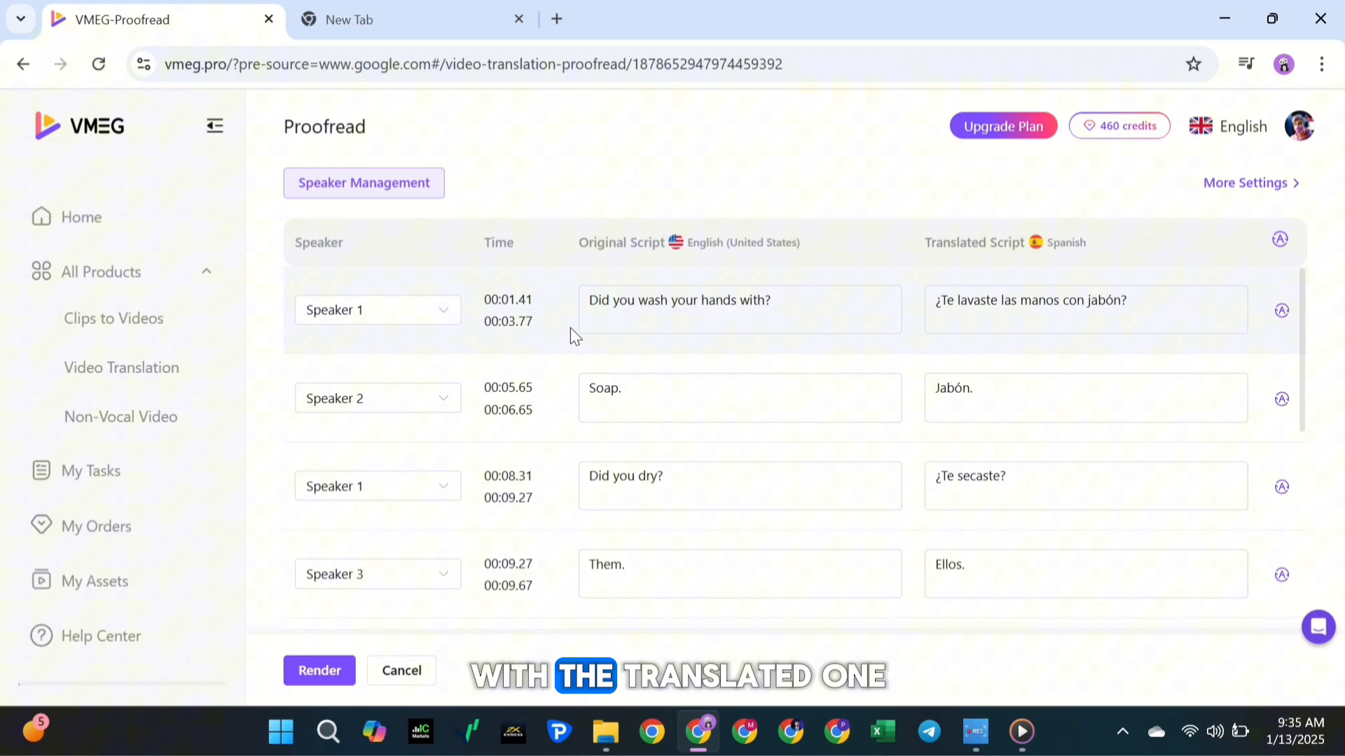
click(738, 309)
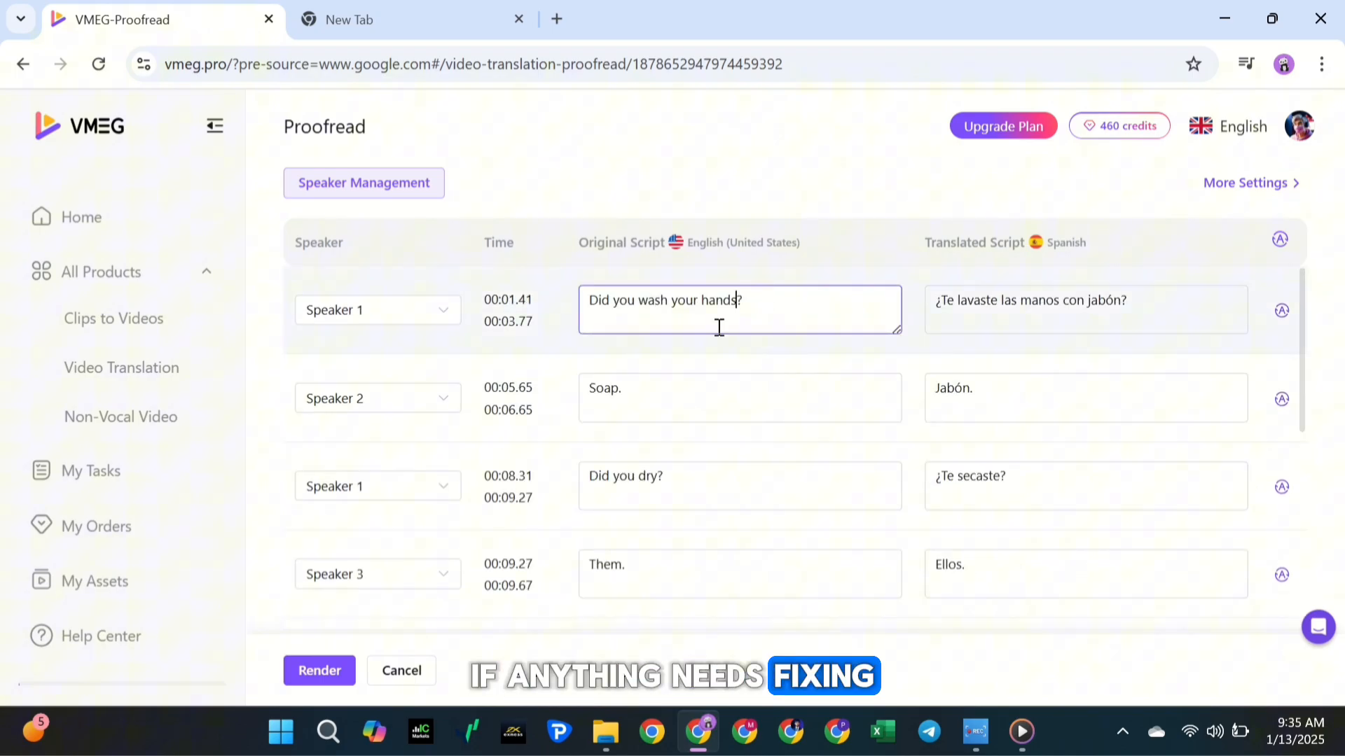
click(1280, 310)
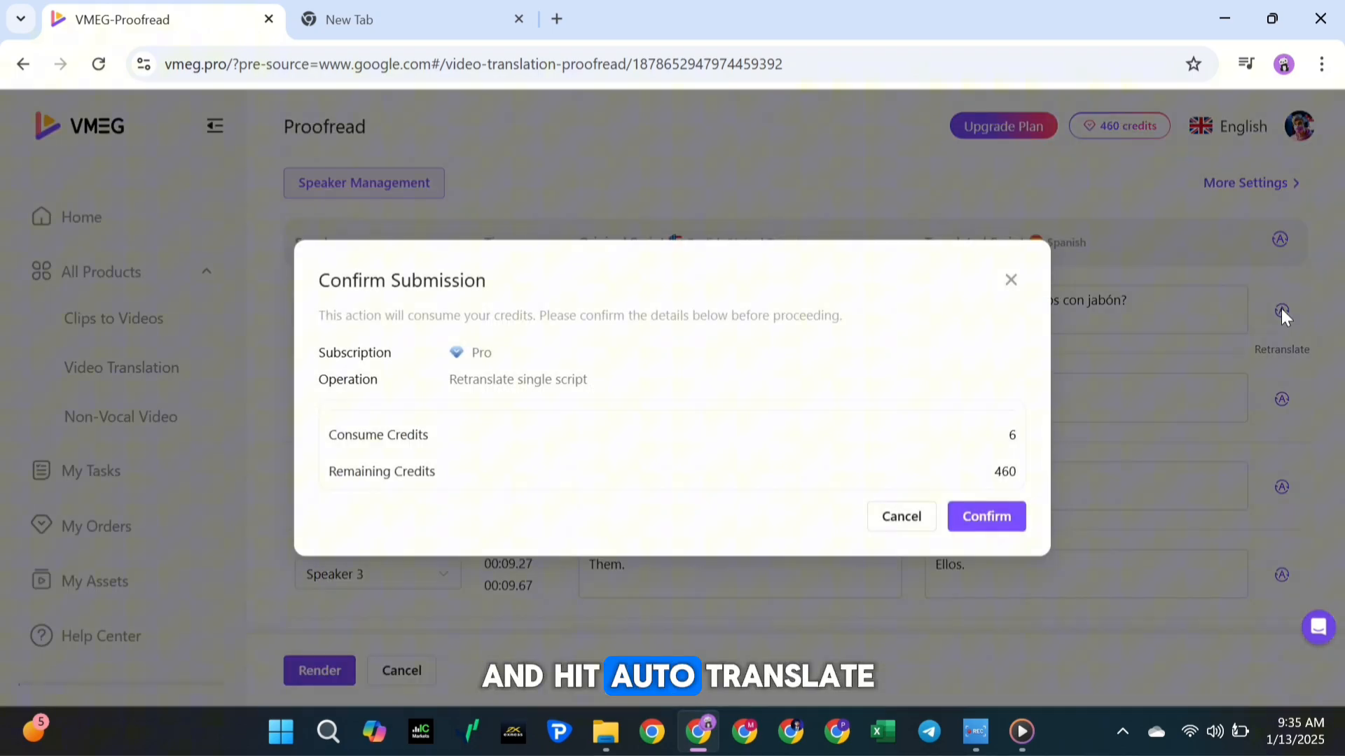
click(985, 516)
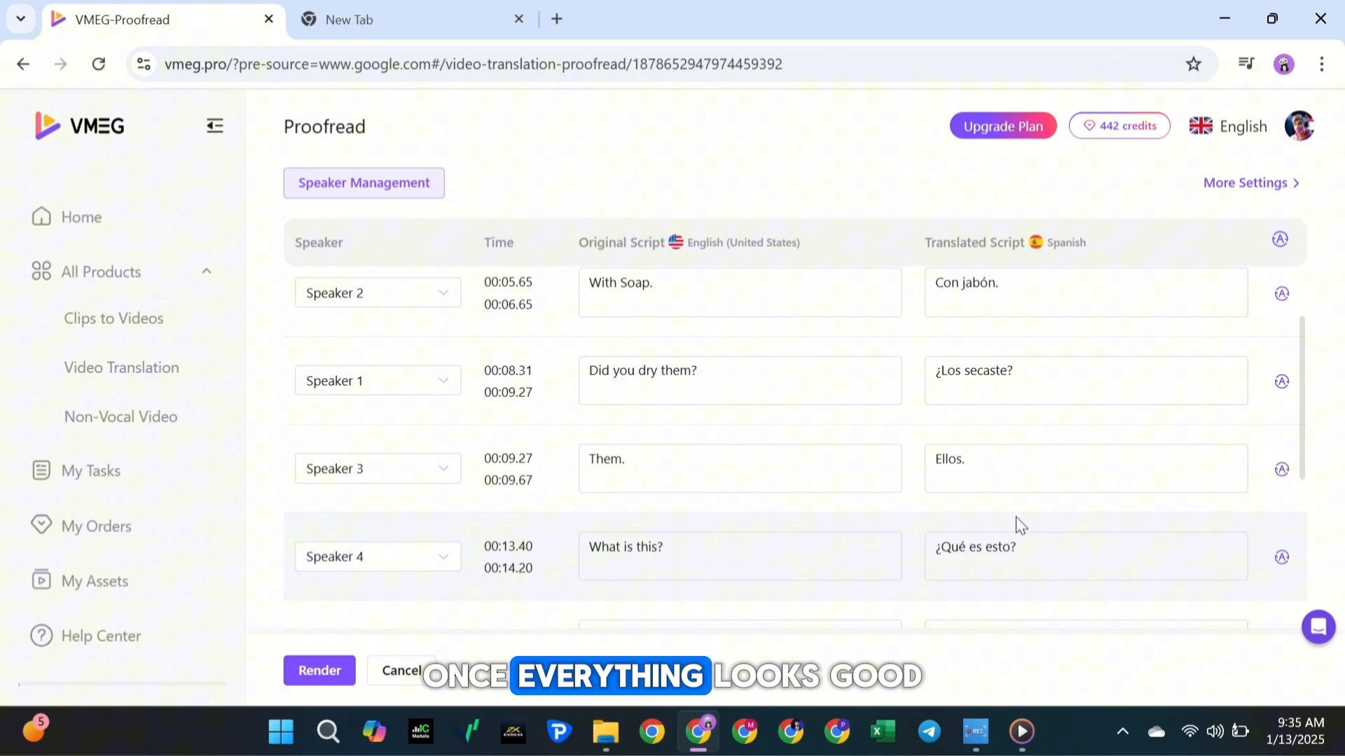
click(318, 671)
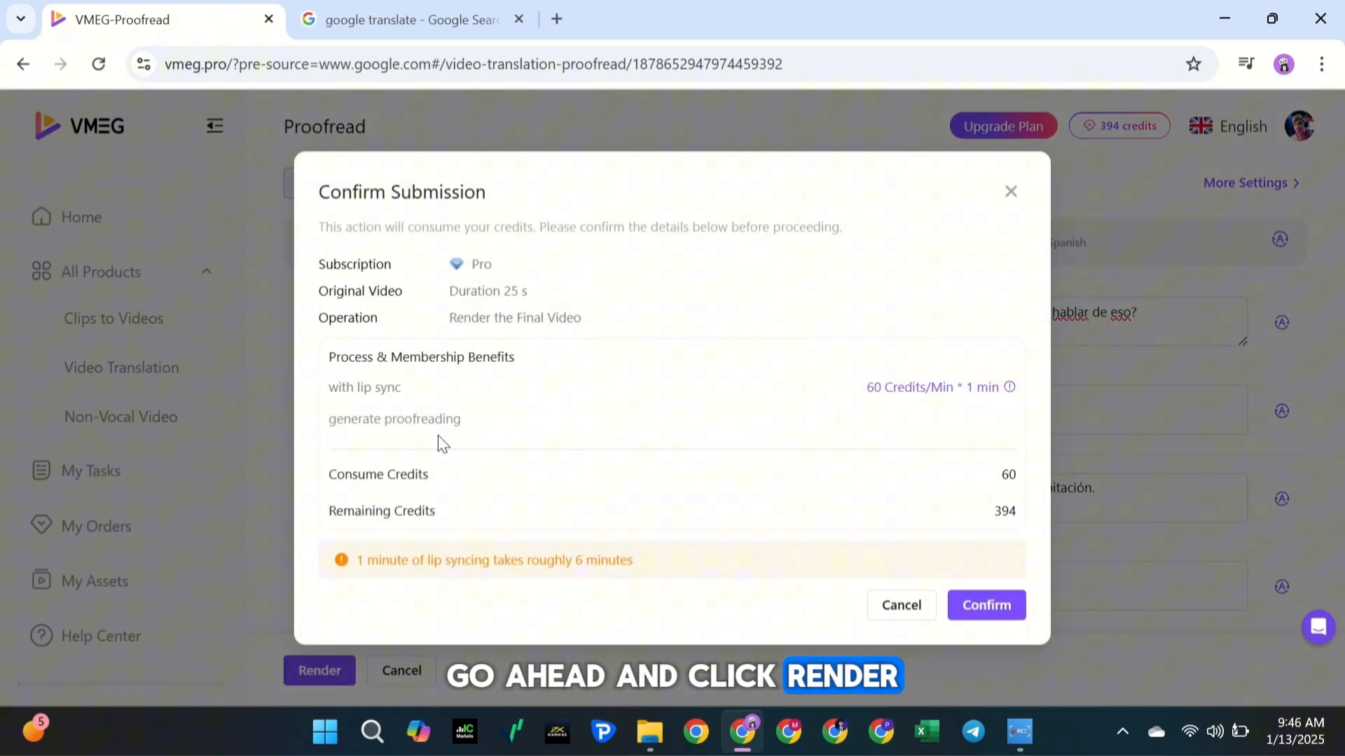
click(986, 605)
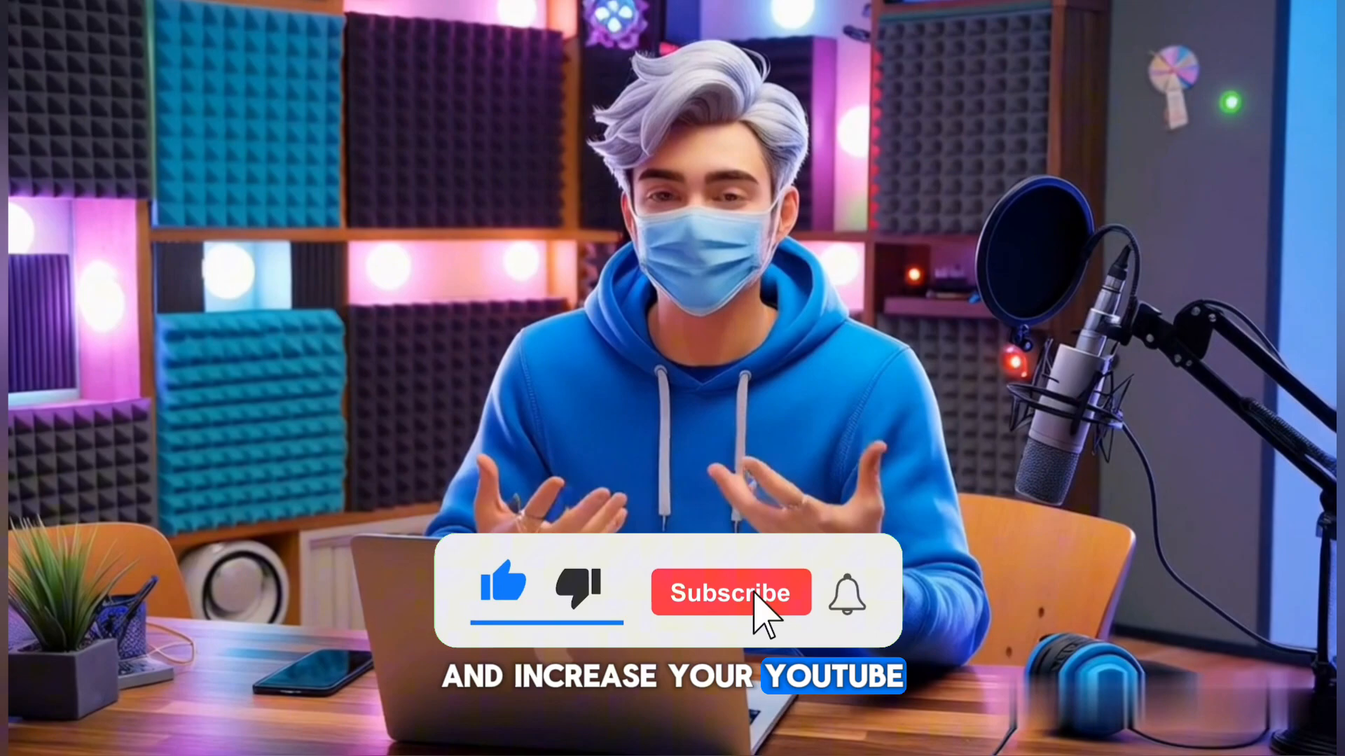
click(730, 592)
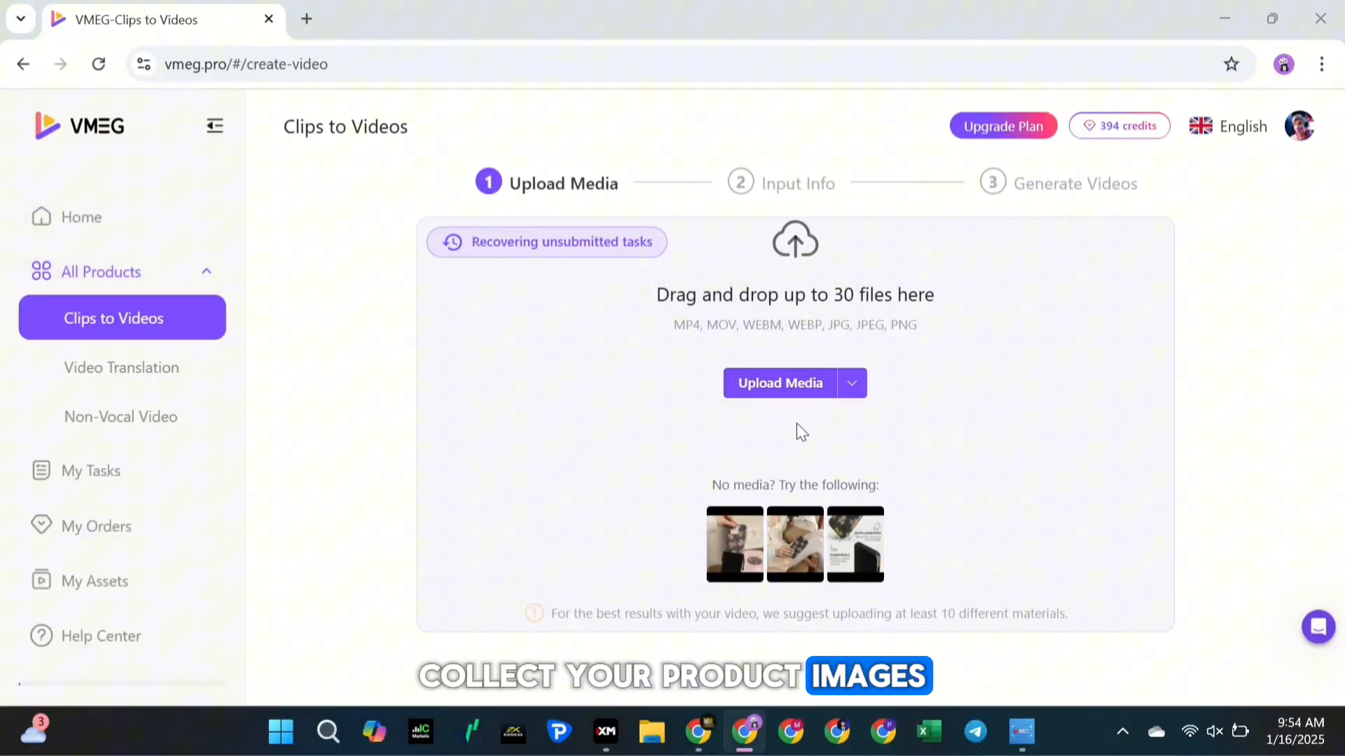
- Upload the claw-machine clips, choose AI Script, and enter the selling-point summary
click(779, 382)
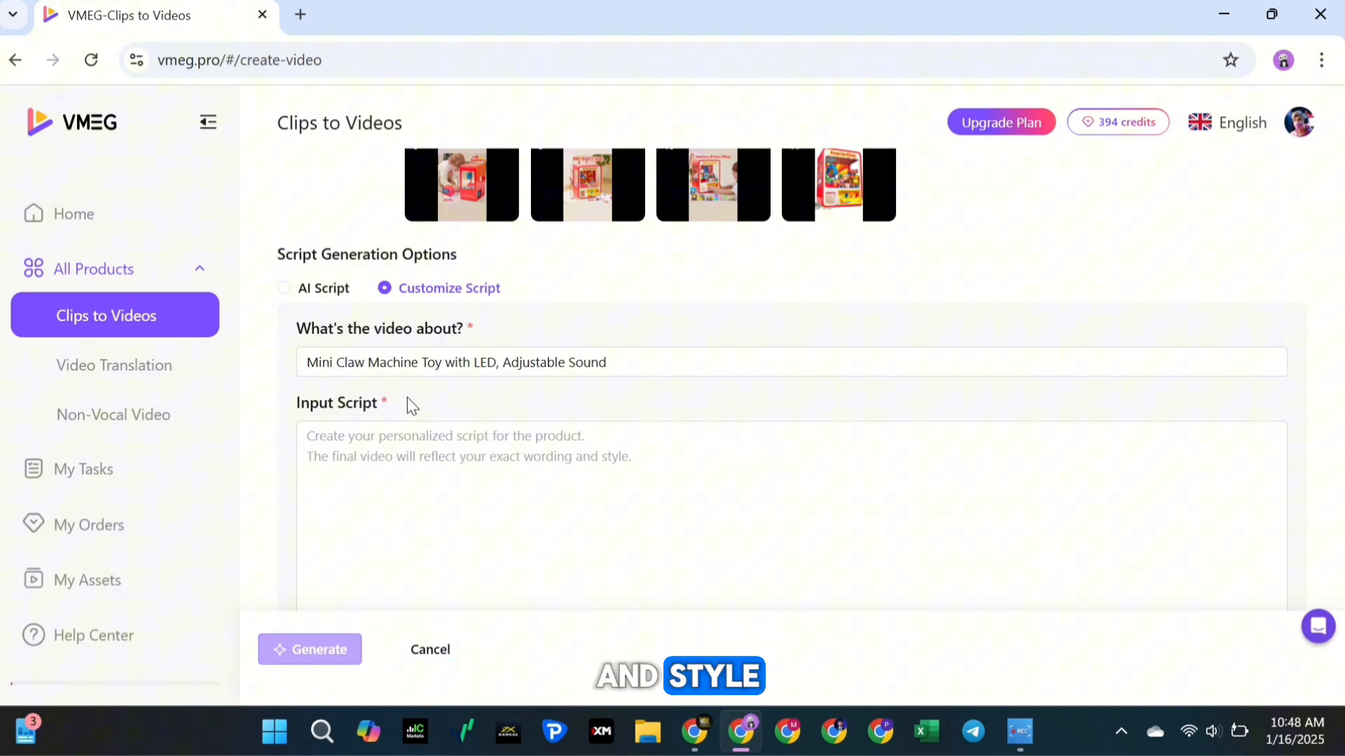
click(284, 287)
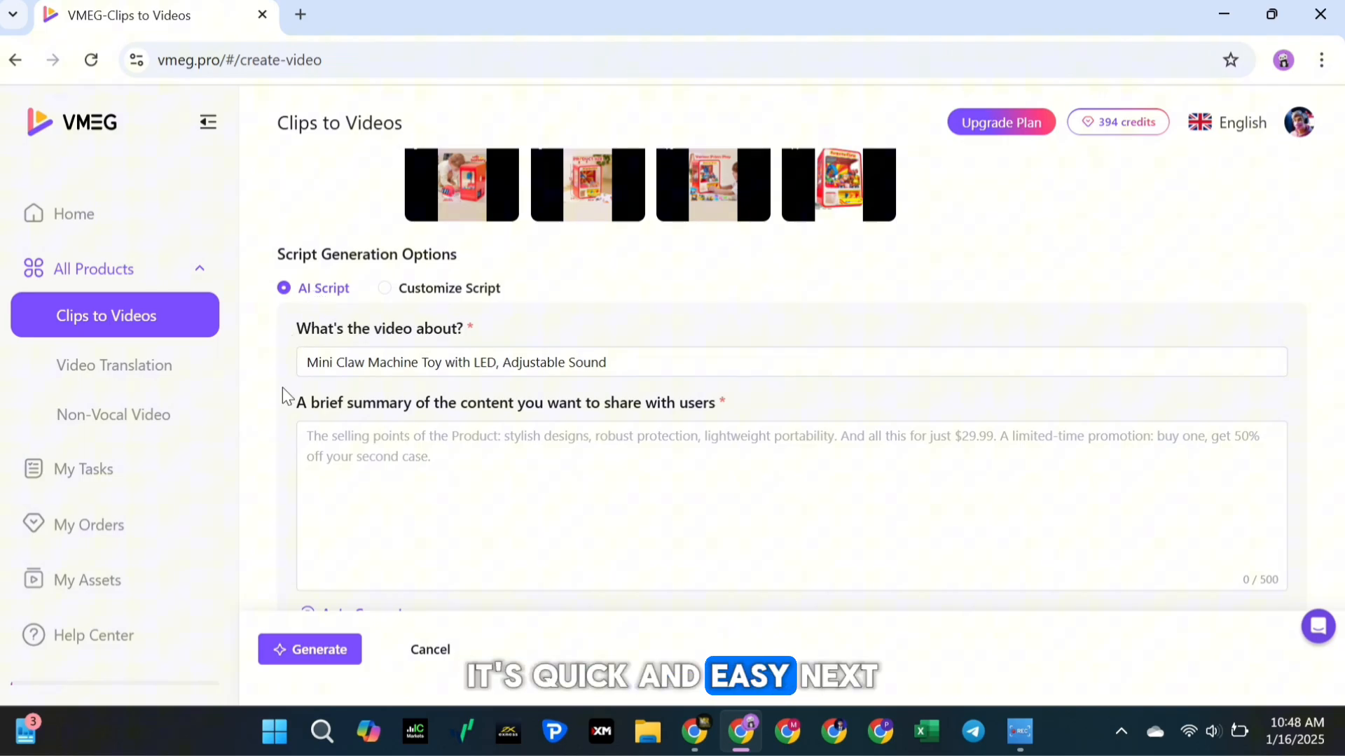
click(154, 15)
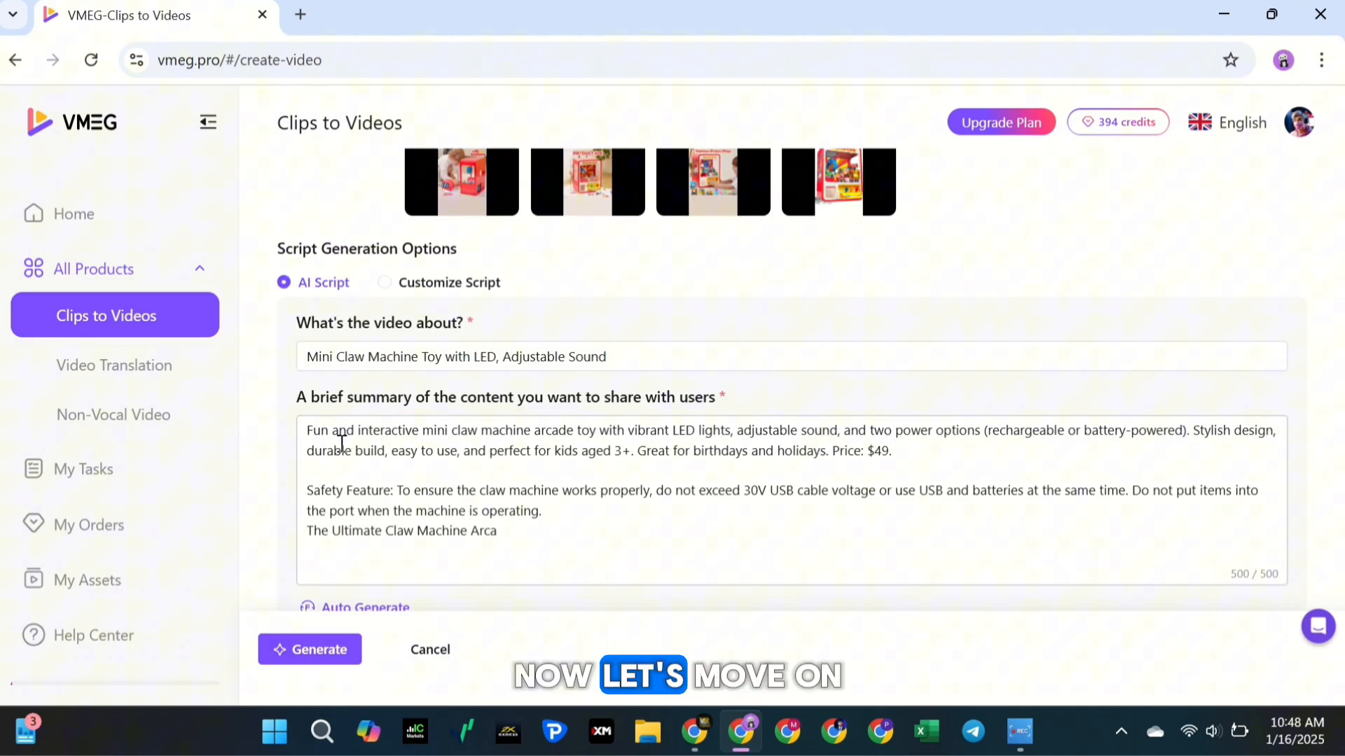
- Choose a 9:16 ratio and 720P resolution, keeping English as the language
scroll(down, 3)
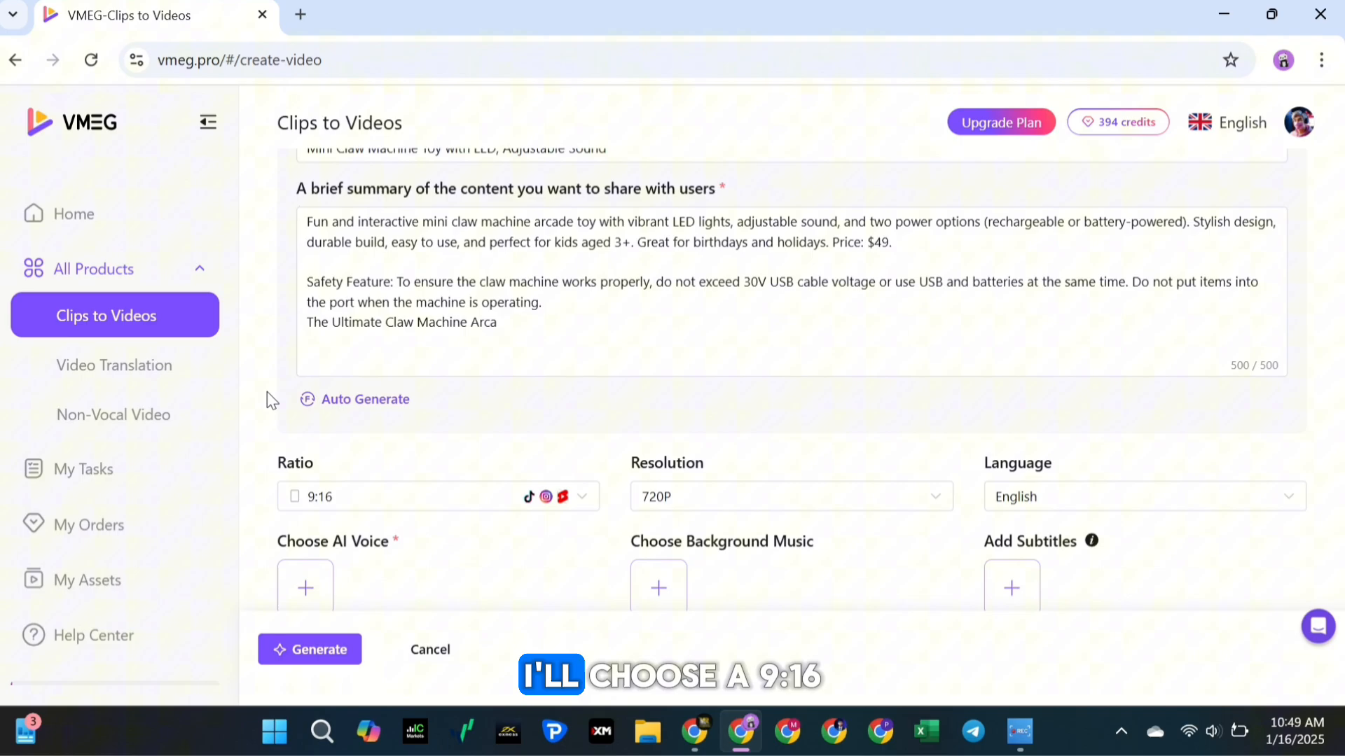
click(582, 496)
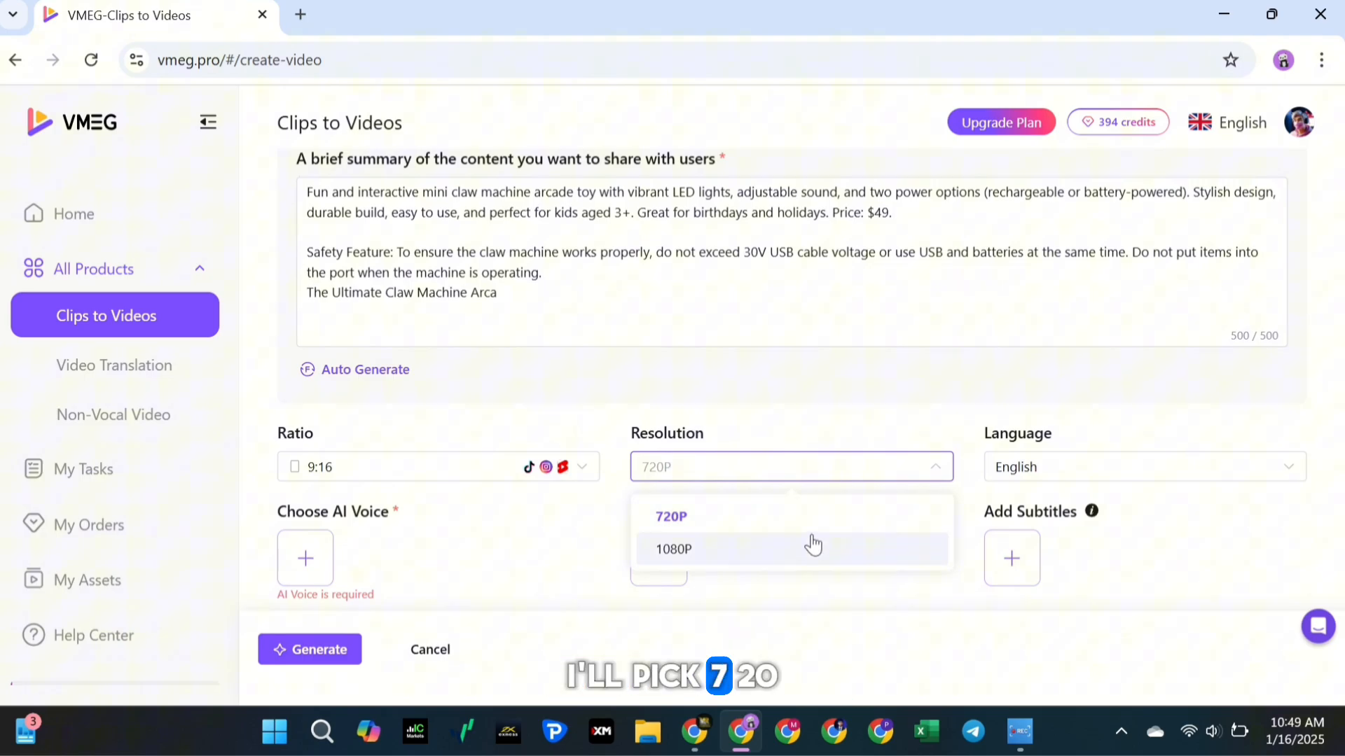
click(1143, 466)
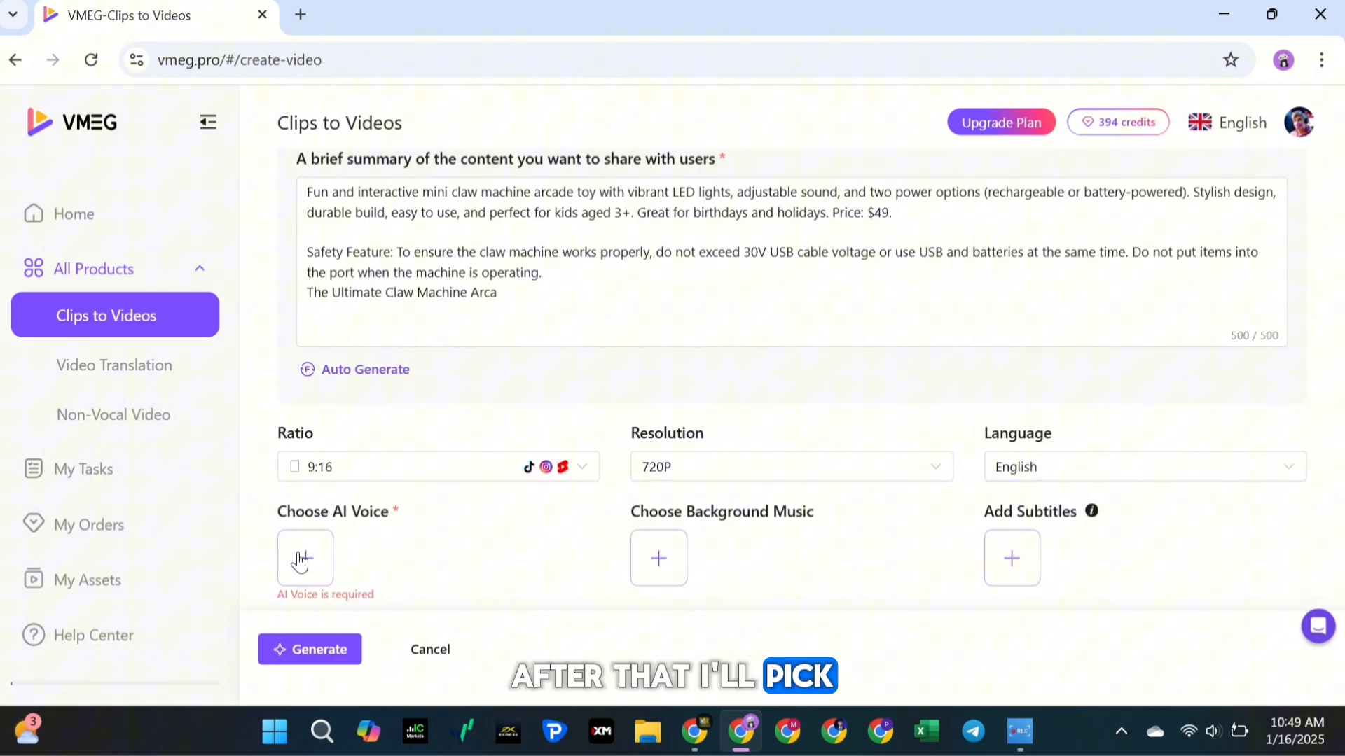
- Pick the Nancy voice, add subtitles, and confirm the 180-credit generation
click(305, 557)
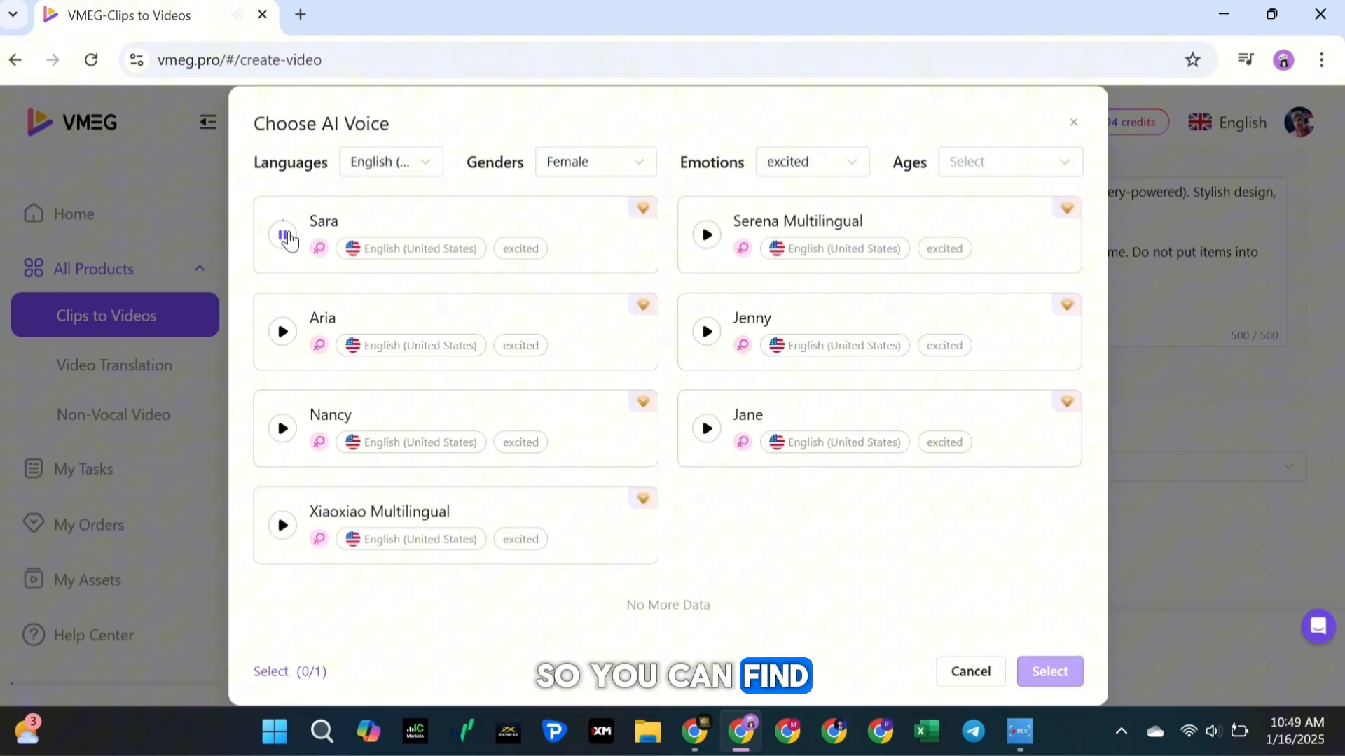
click(282, 525)
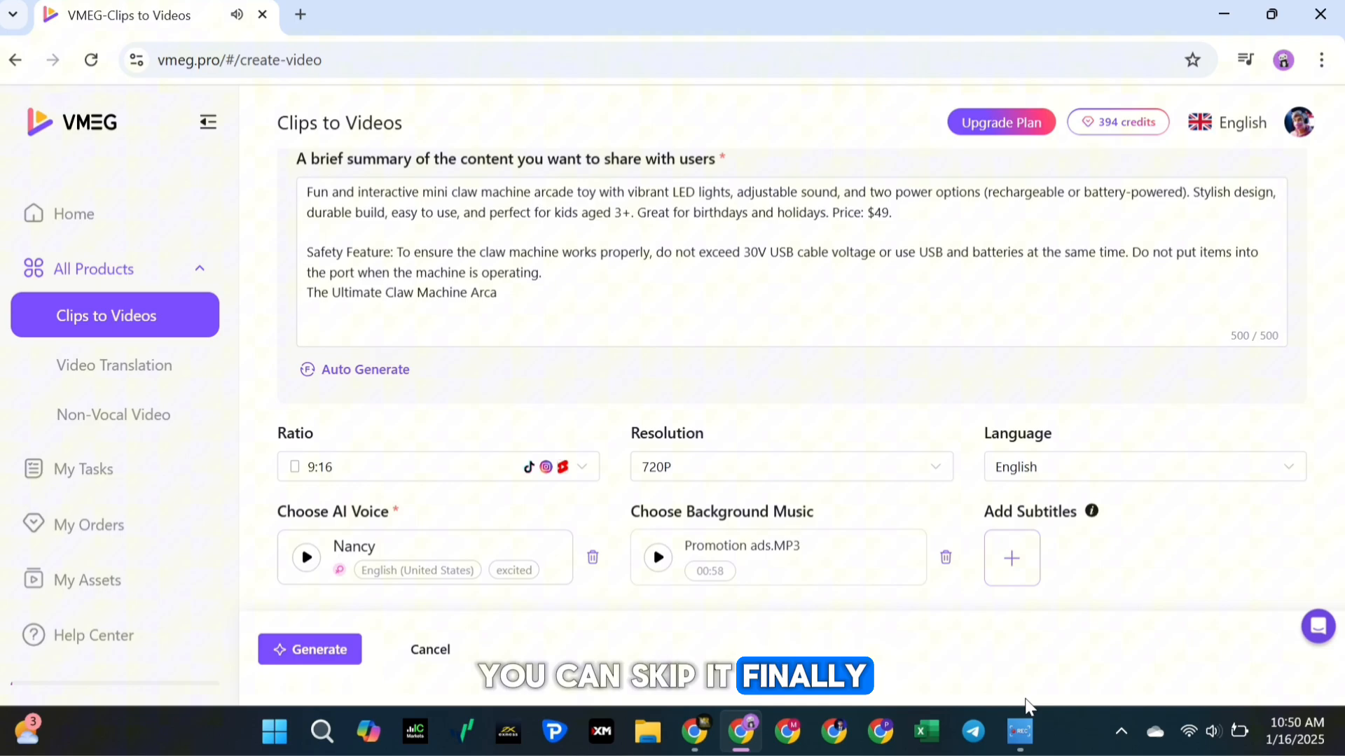
click(1010, 559)
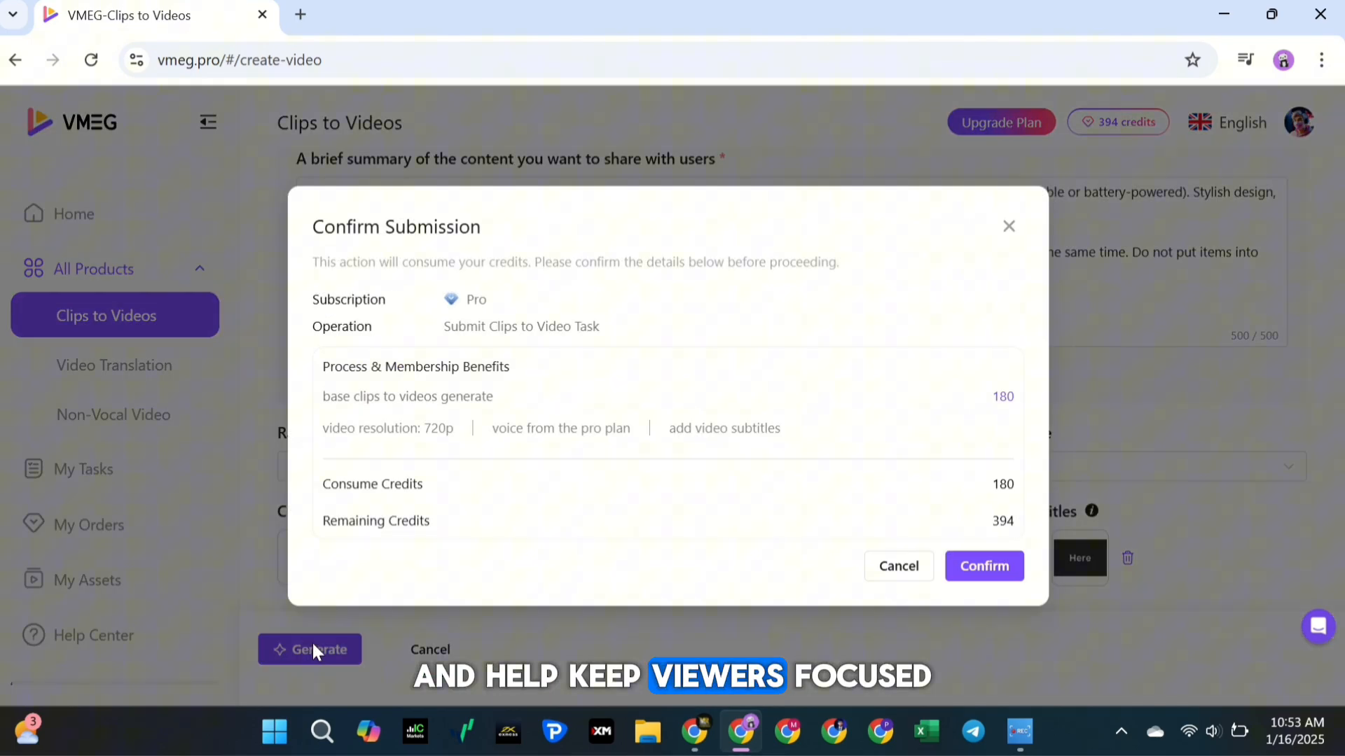
click(983, 565)
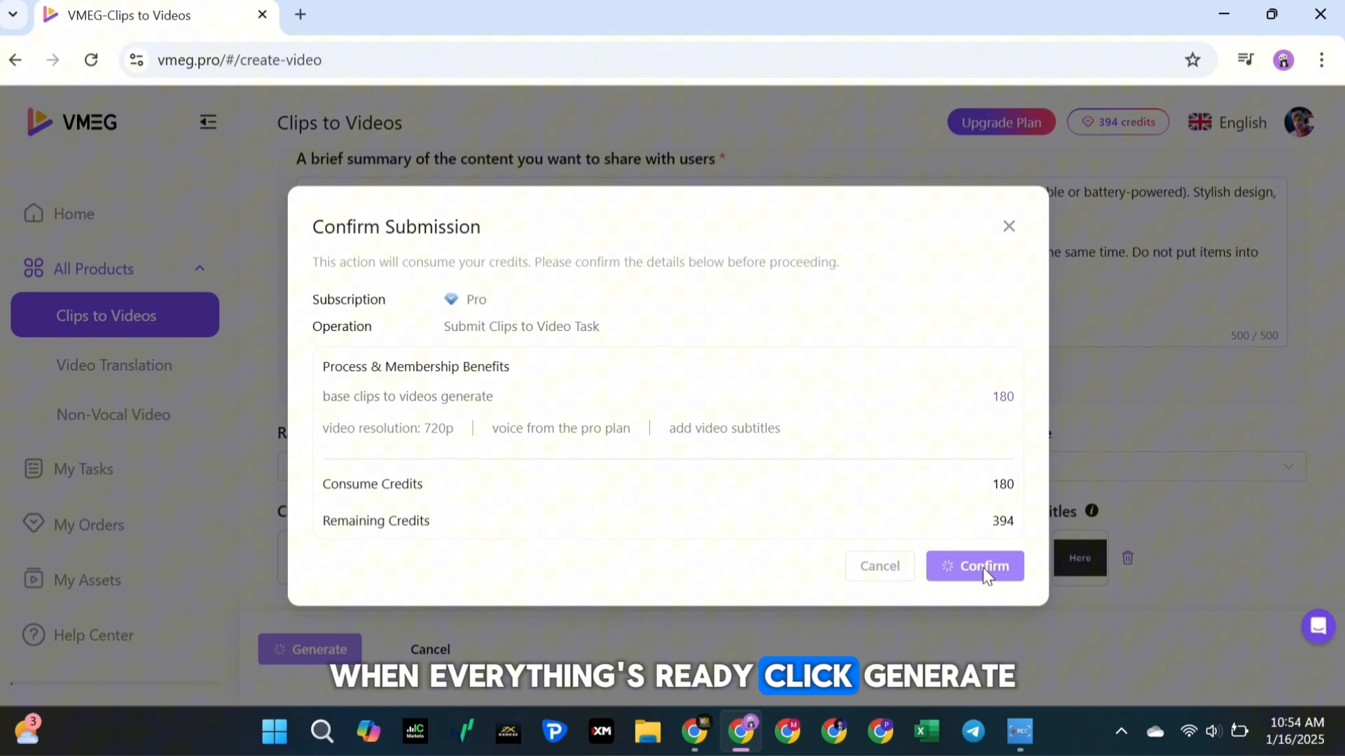
click(974, 566)
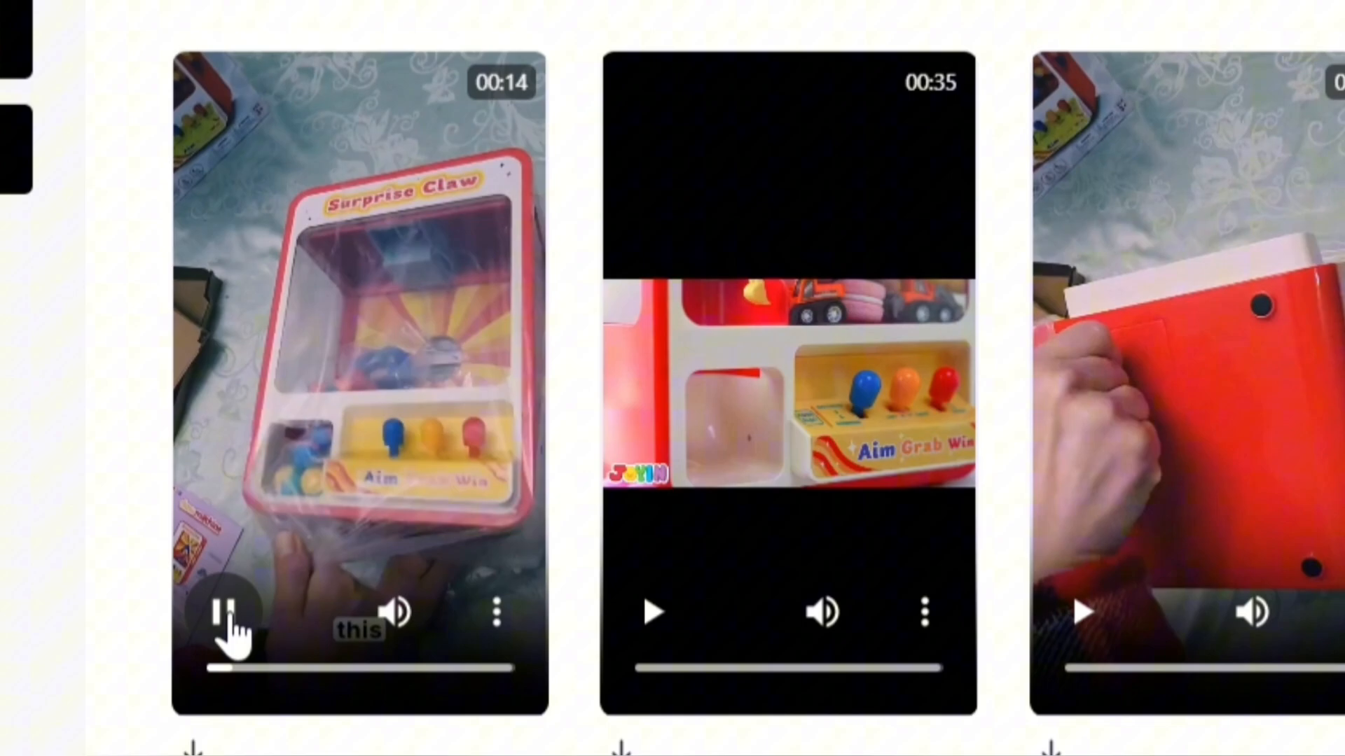
- Play the generated claw machine promo videos and scroll through the task's video list
click(227, 611)
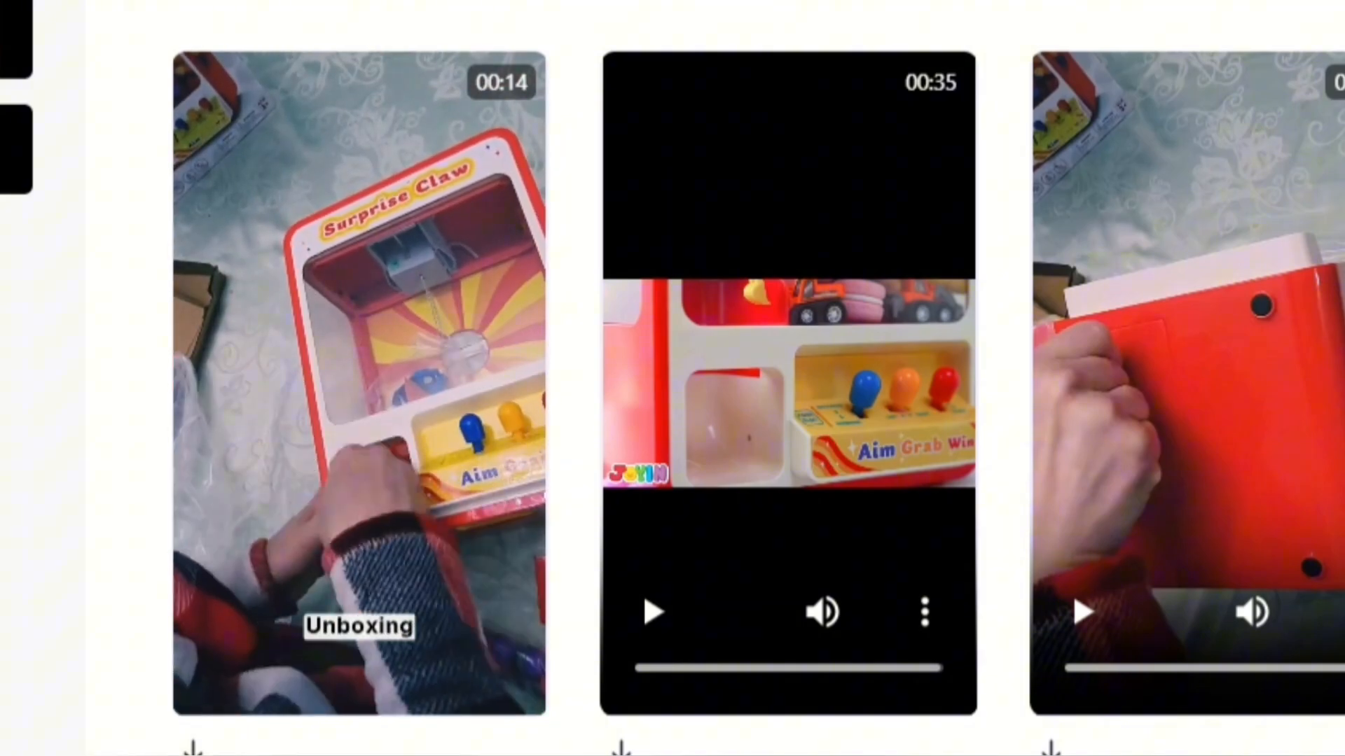
click(221, 611)
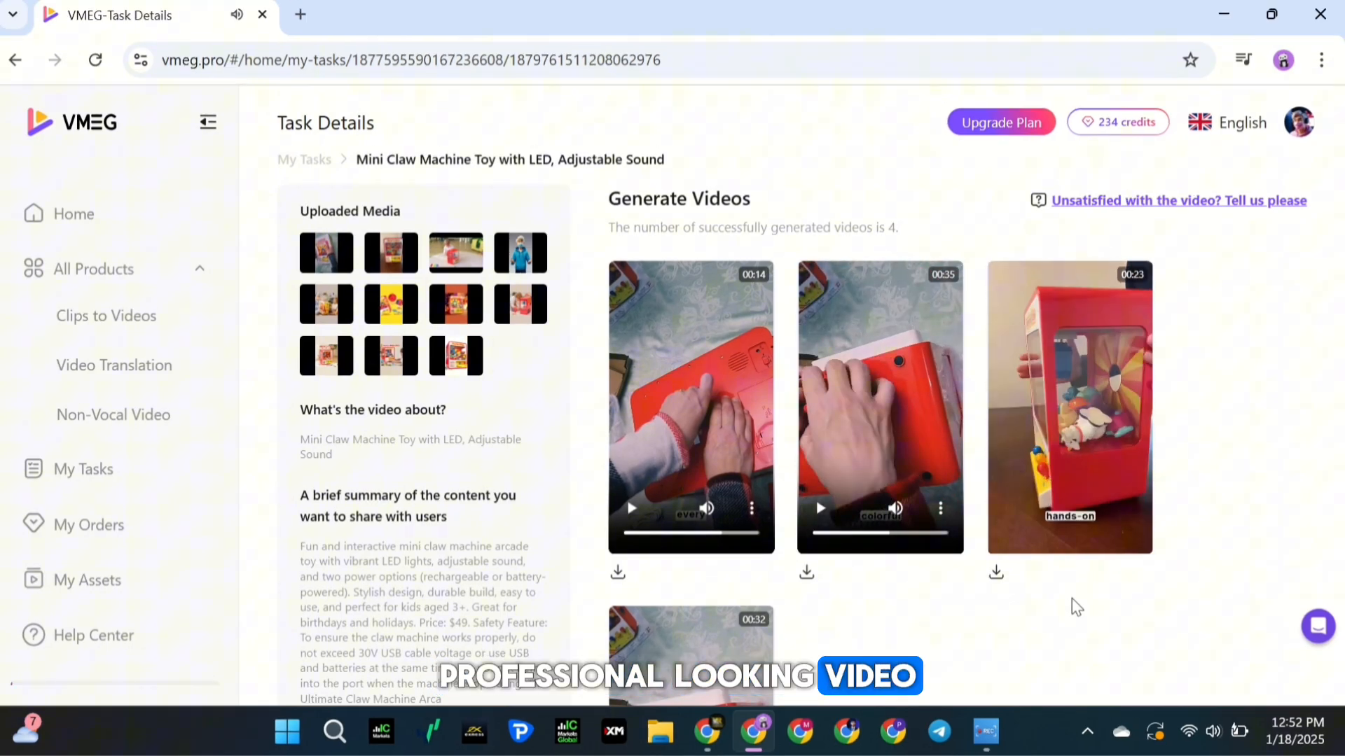
scroll(down, 3)
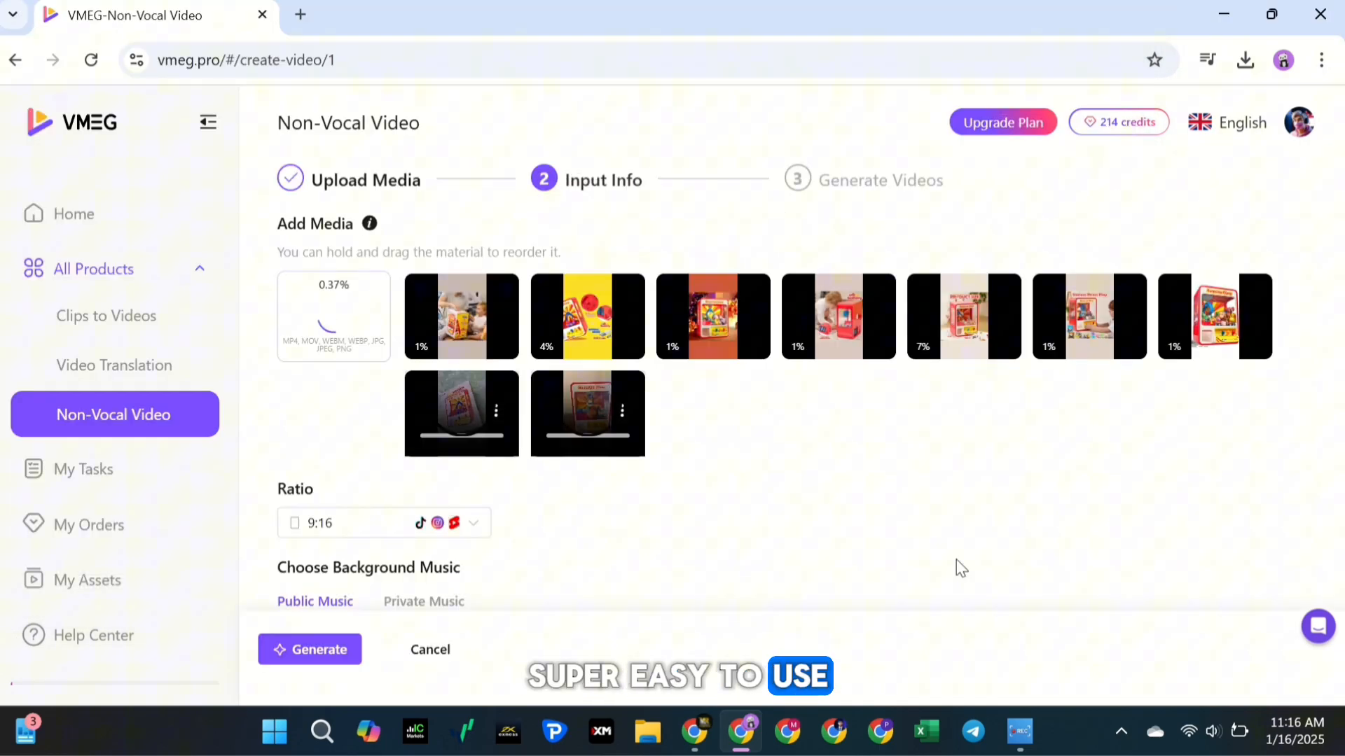
- Keep the 9:16 ratio, choose Funny Hip Hop Beat music, and bring up the upgrade plans
scroll(down, 3)
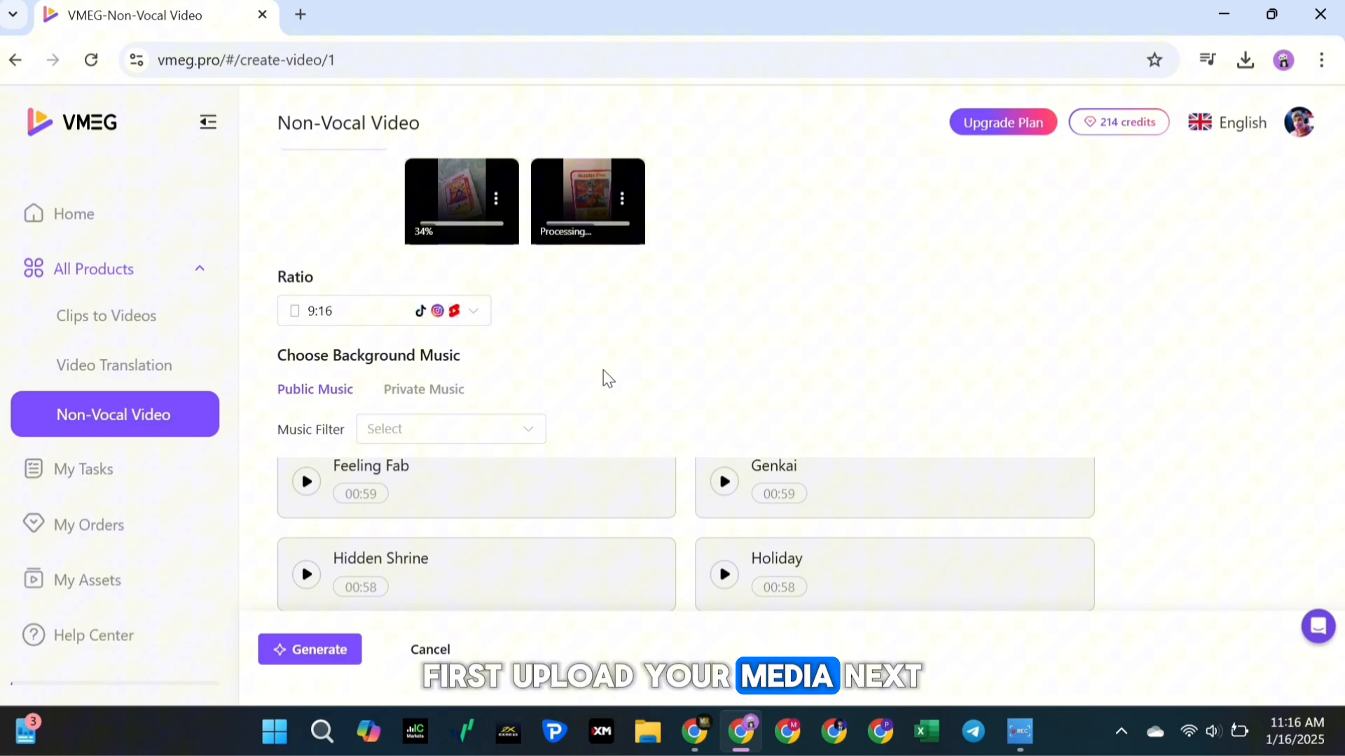
click(382, 310)
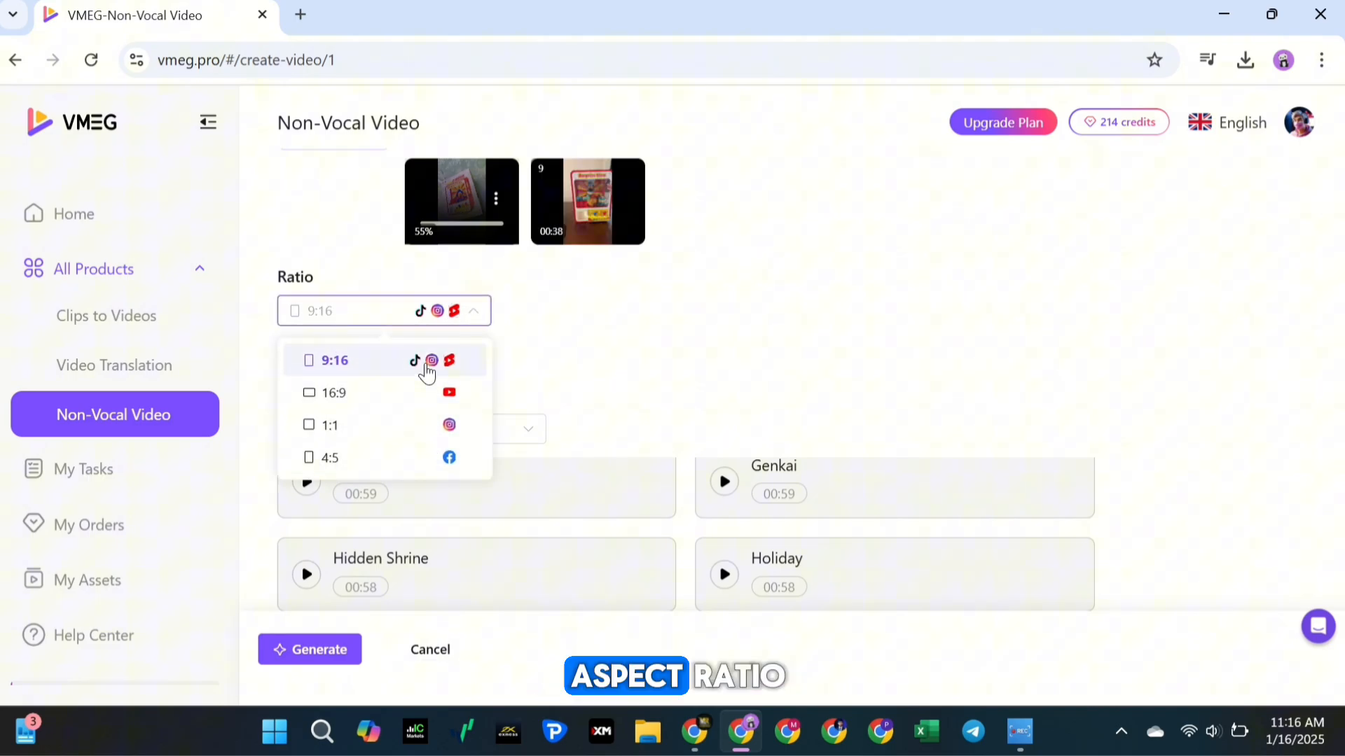
click(333, 359)
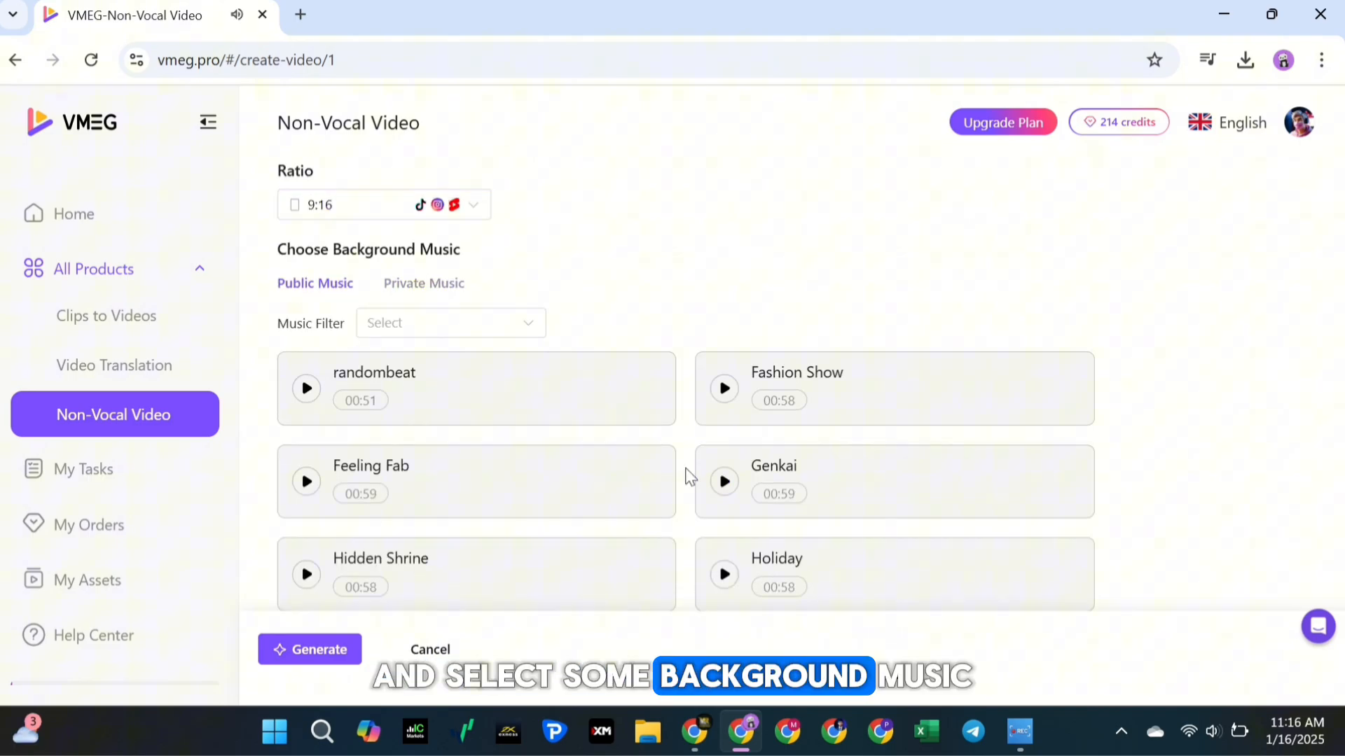
click(310, 649)
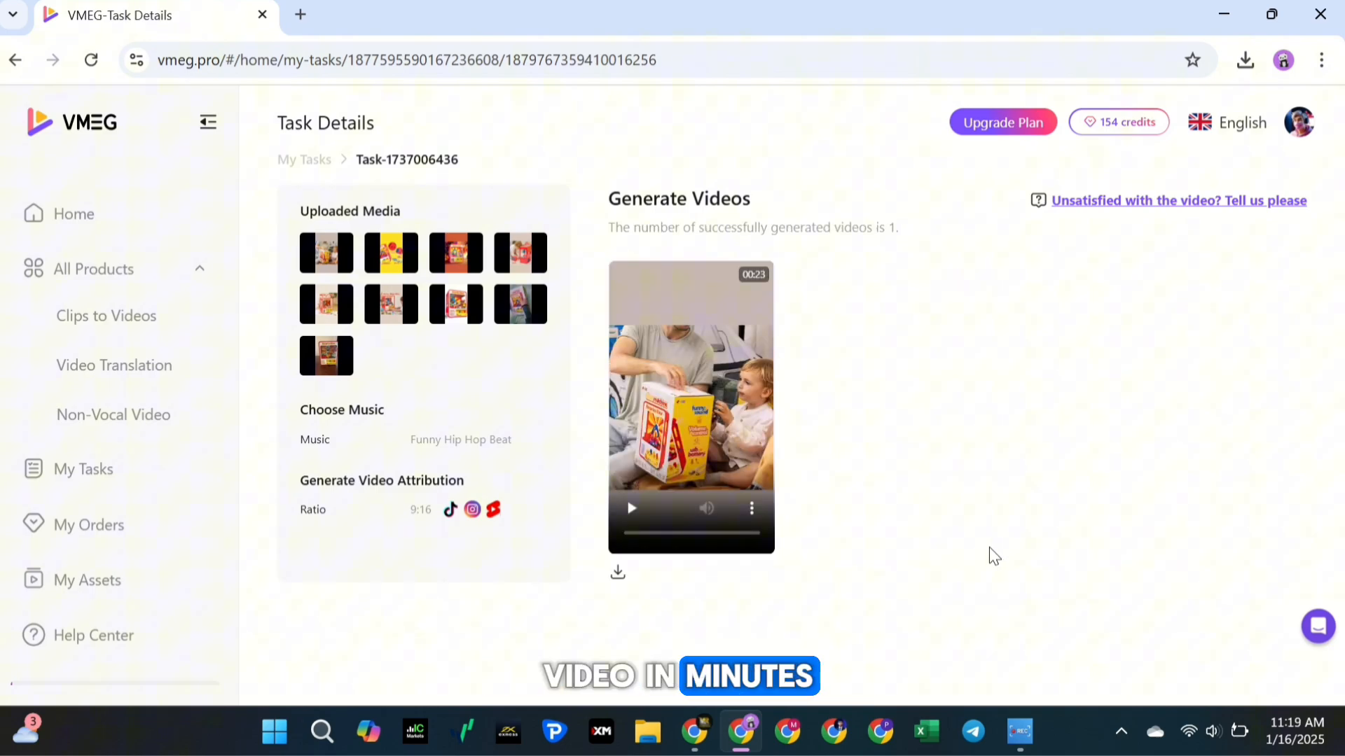
click(631, 508)
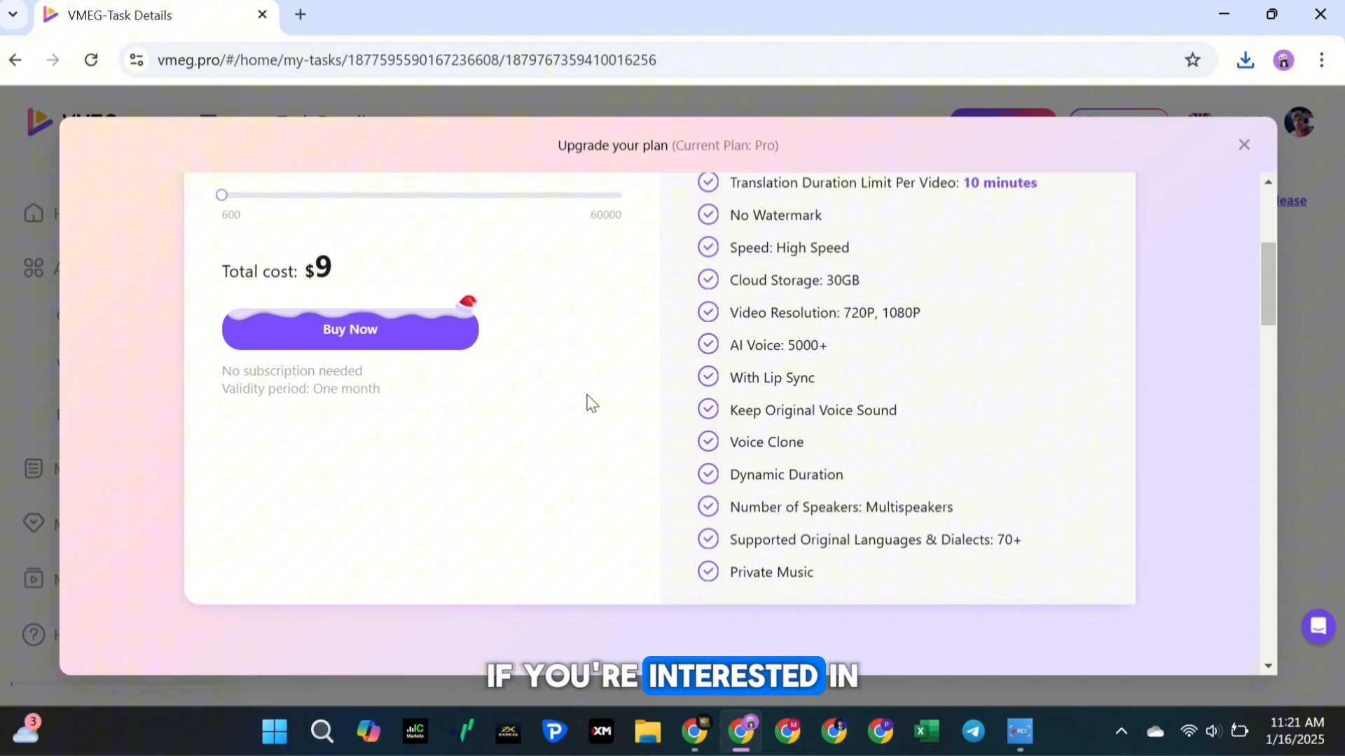
- Switch to monthly Pro, Business and Studio pricing and scroll through the feature comparison table
click(740, 237)
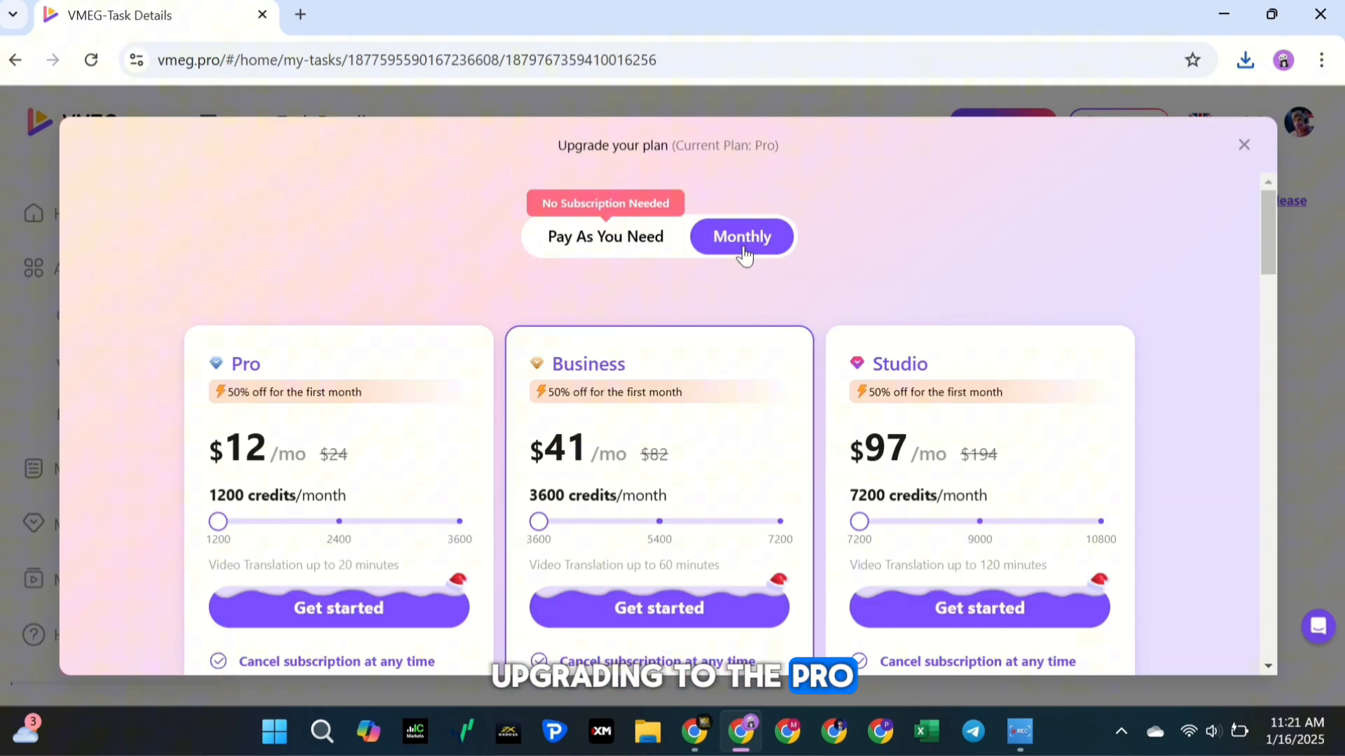
scroll(down, 3)
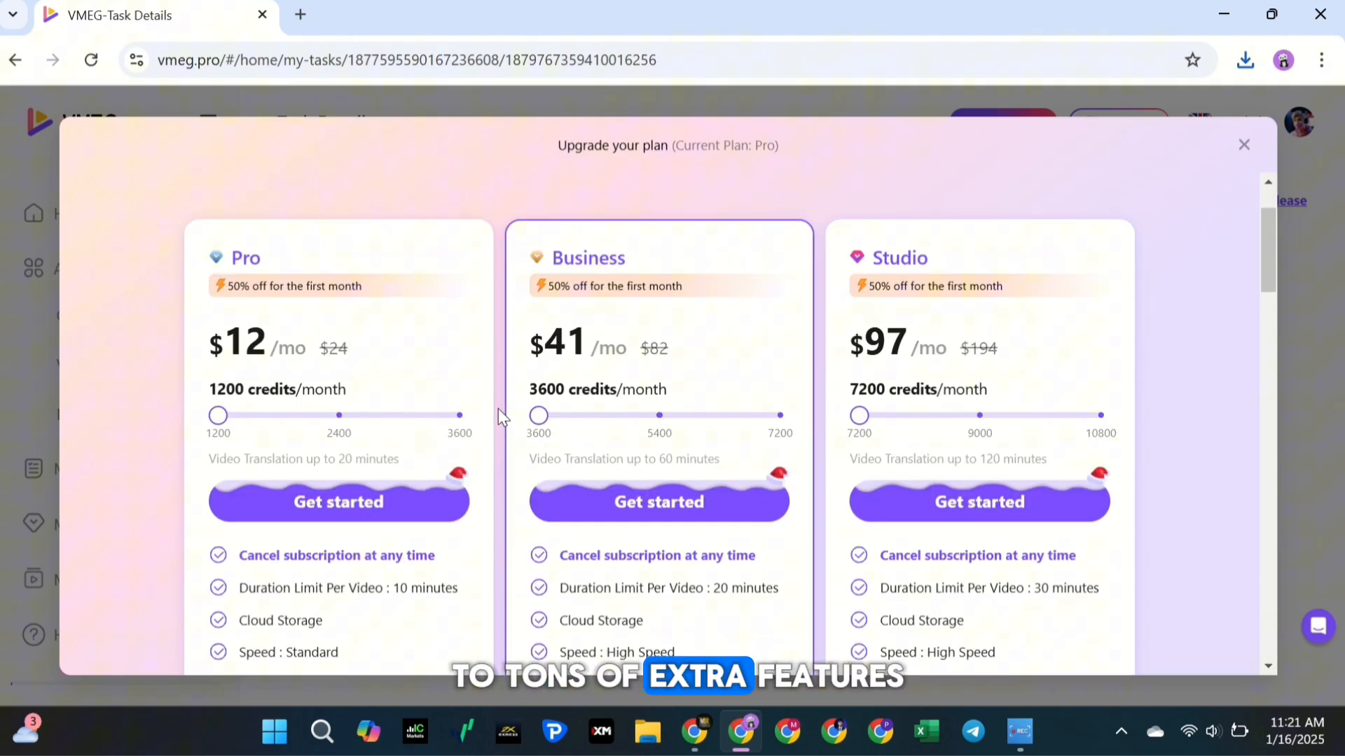
scroll(down, 3)
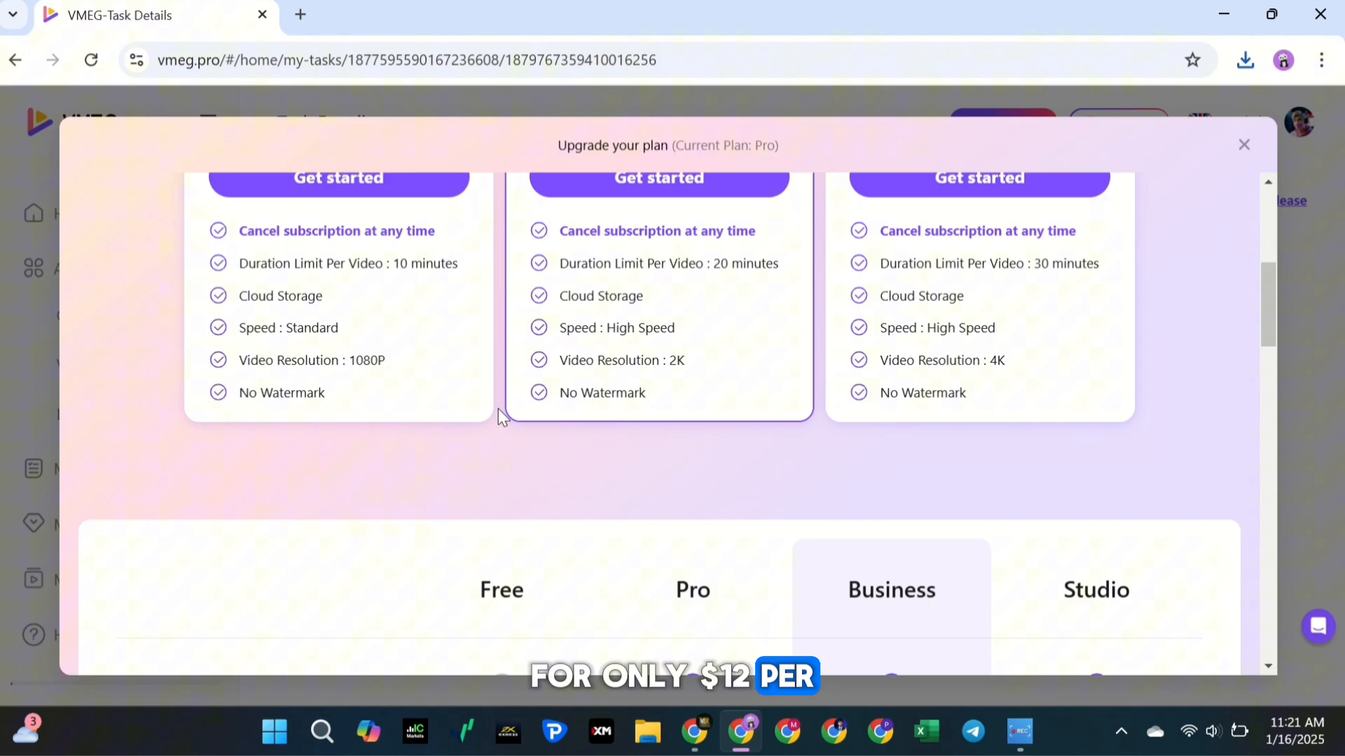
scroll(down, 3)
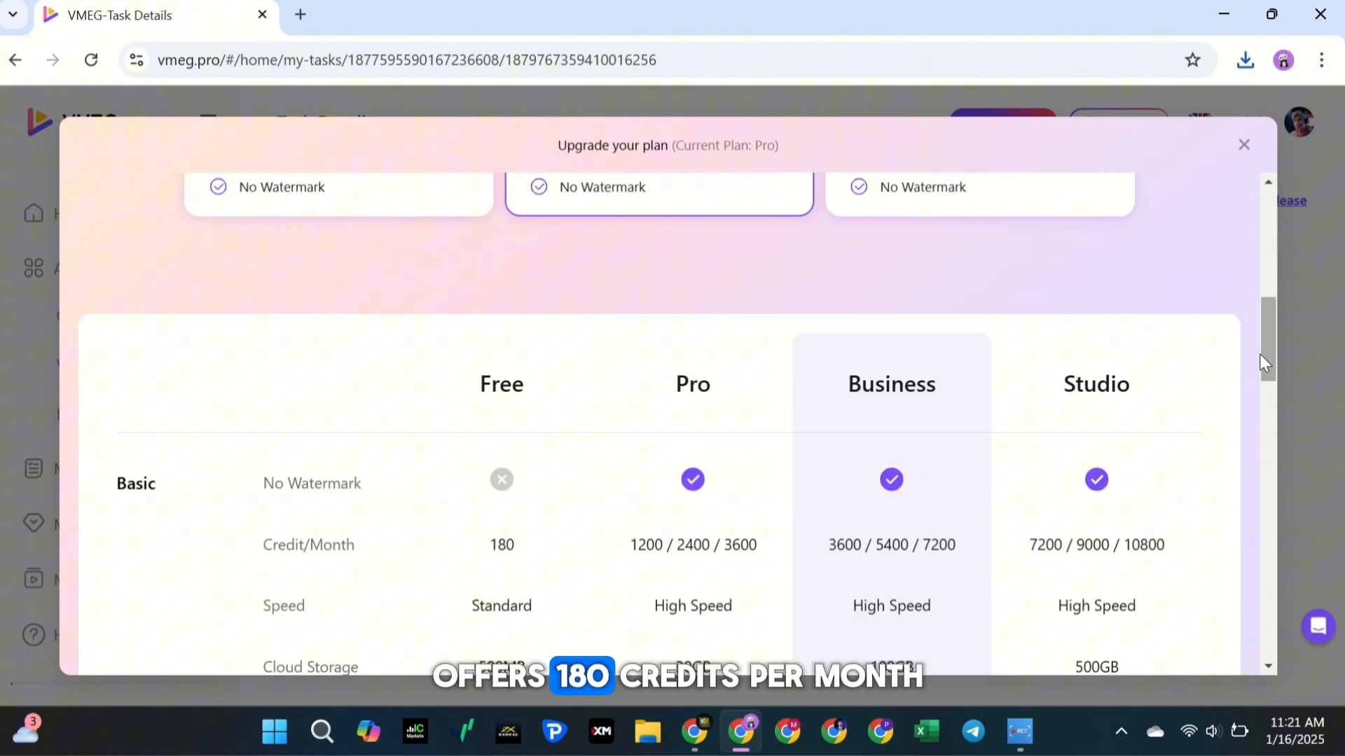
scroll(down, 3)
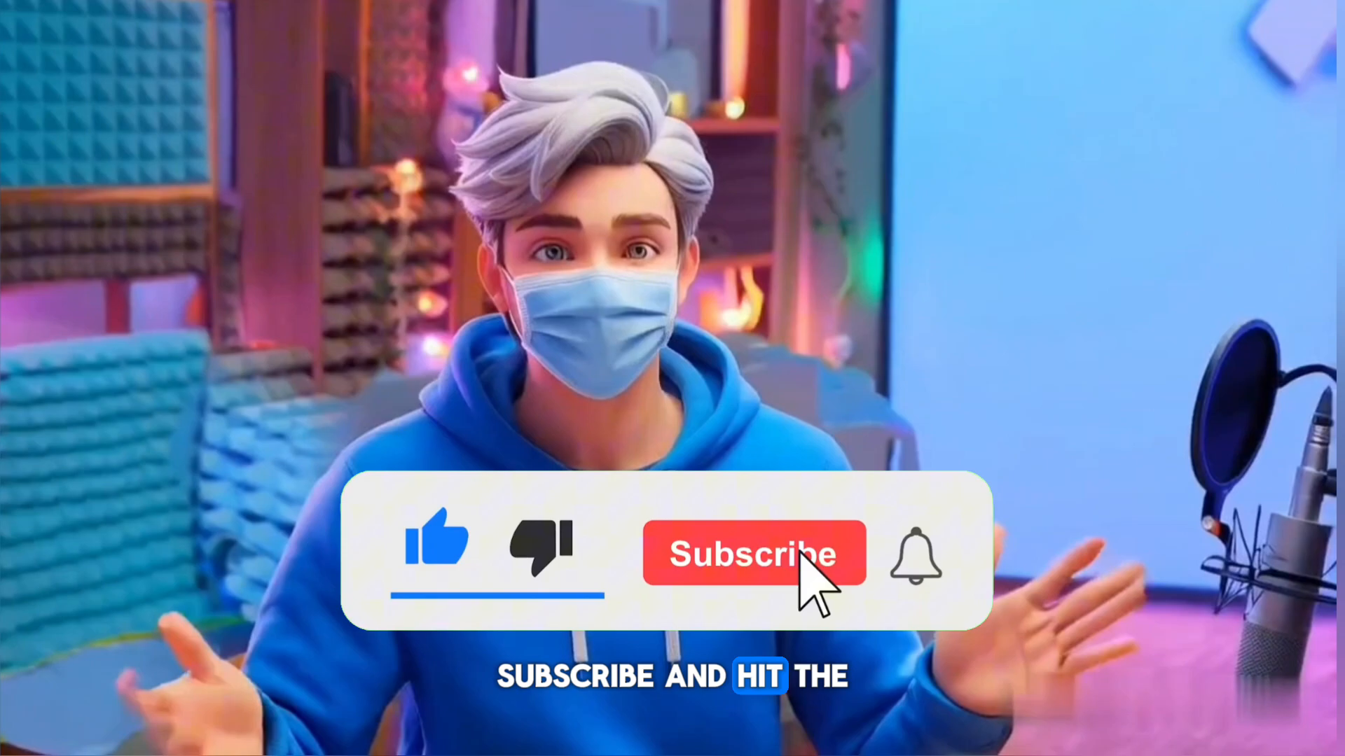
click(753, 553)
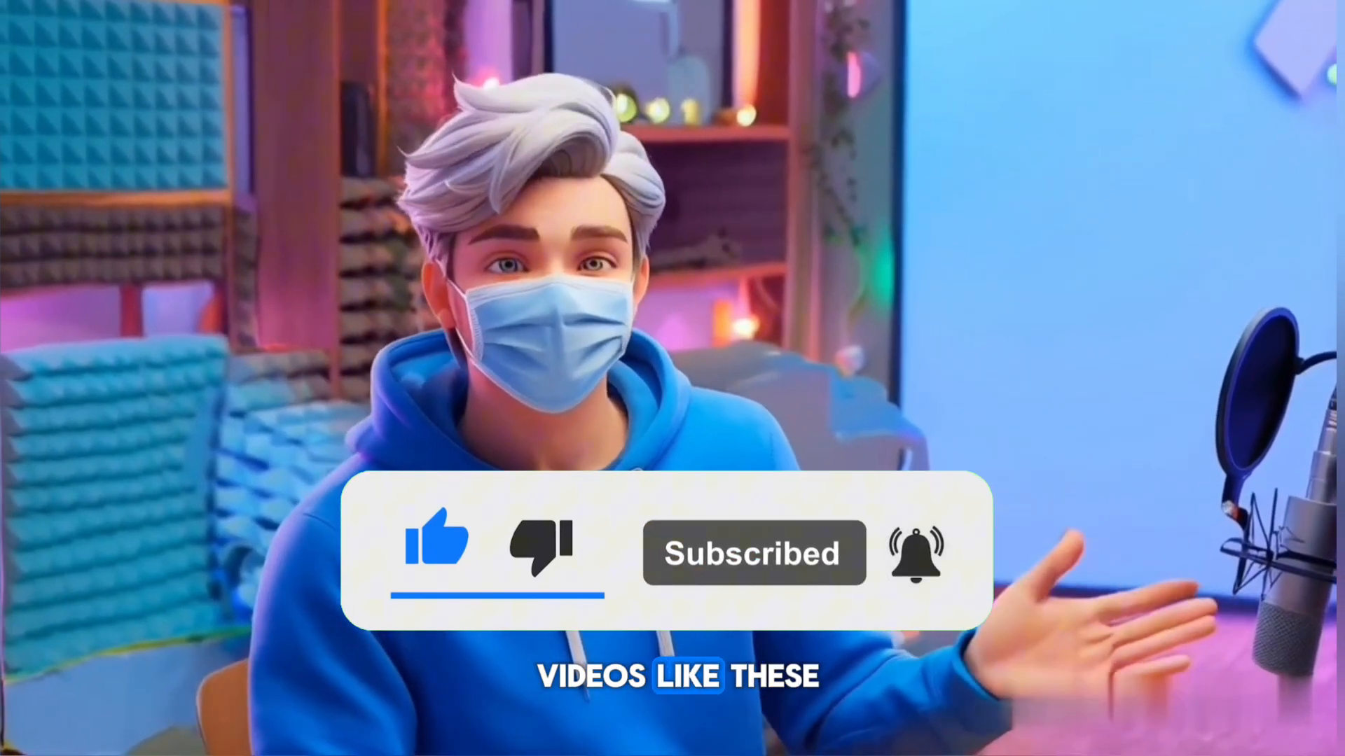